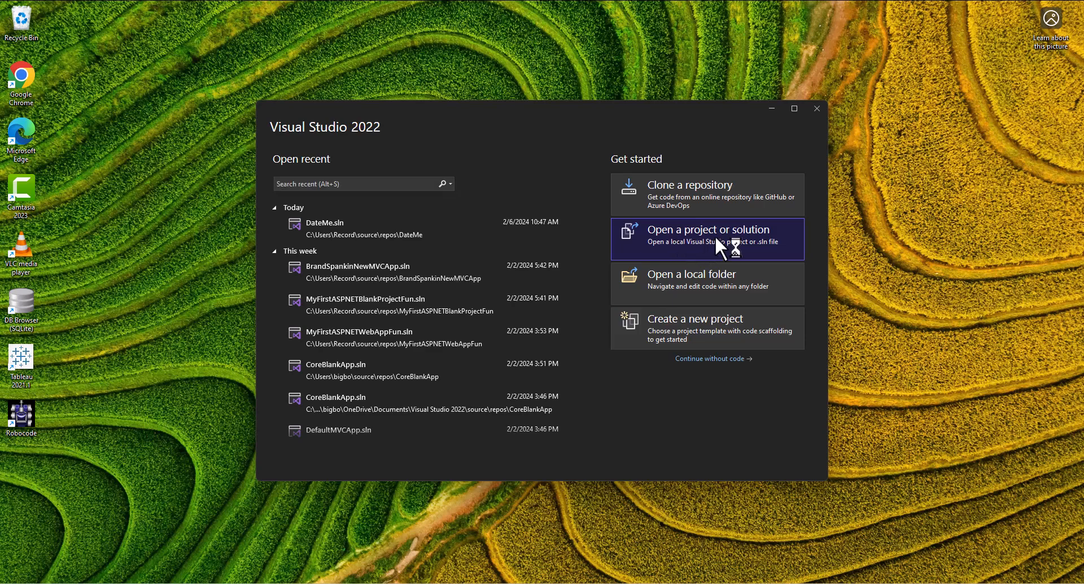
# - Open DateMe.sln from the repos > DateMe folder via 'Open a project or solution'
pyautogui.click(706, 239)
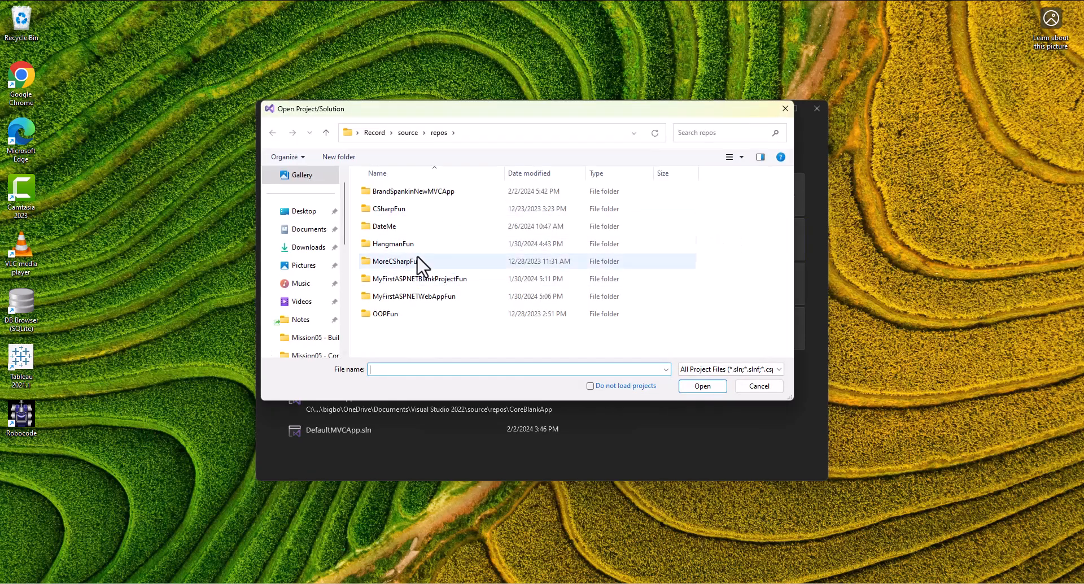
pyautogui.doubleClick(385, 227)
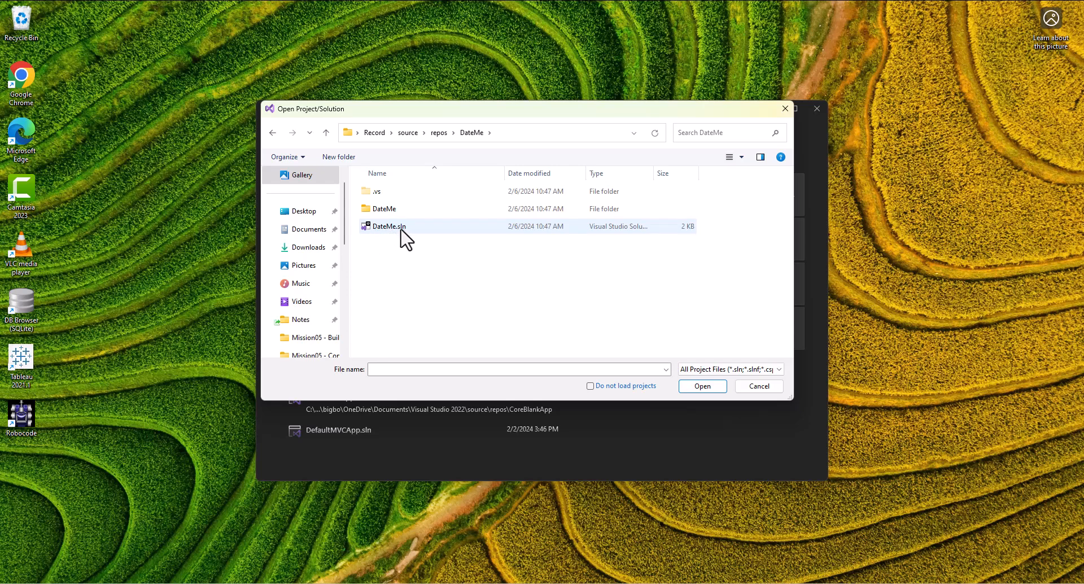
pyautogui.moveTo(409, 235)
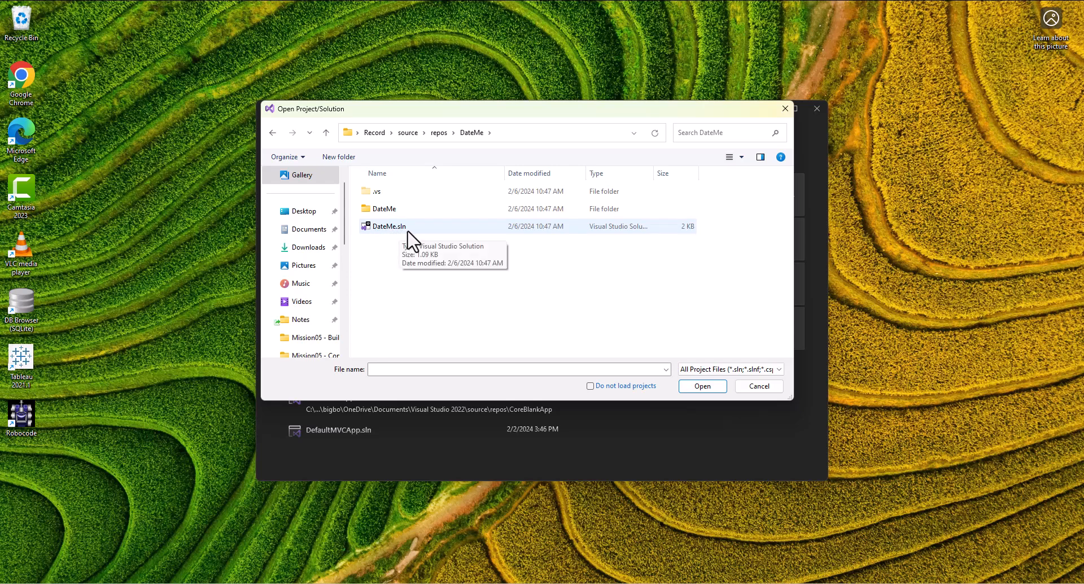
pyautogui.doubleClick(384, 208)
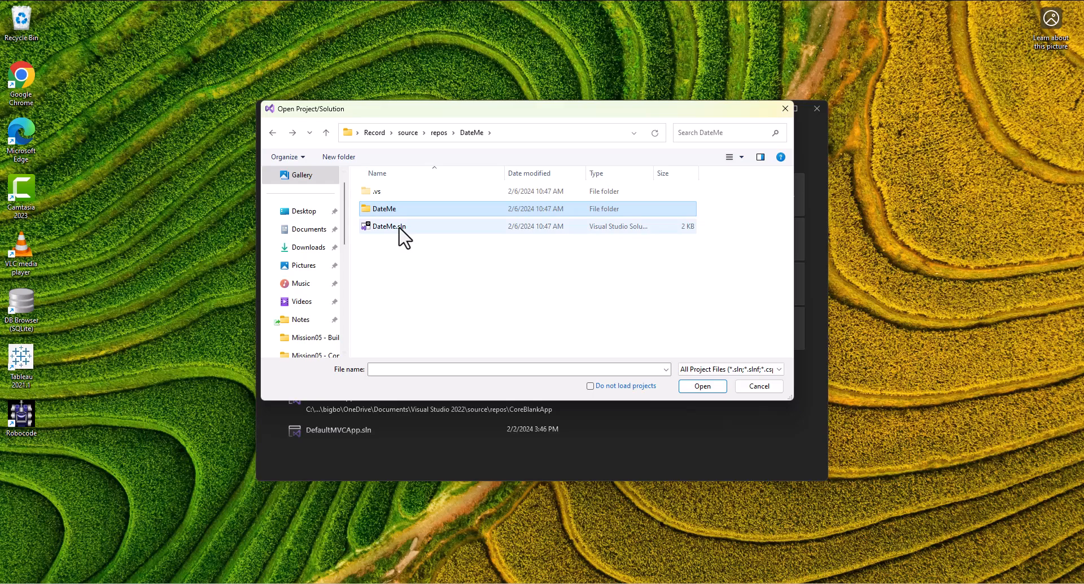
pyautogui.click(758, 386)
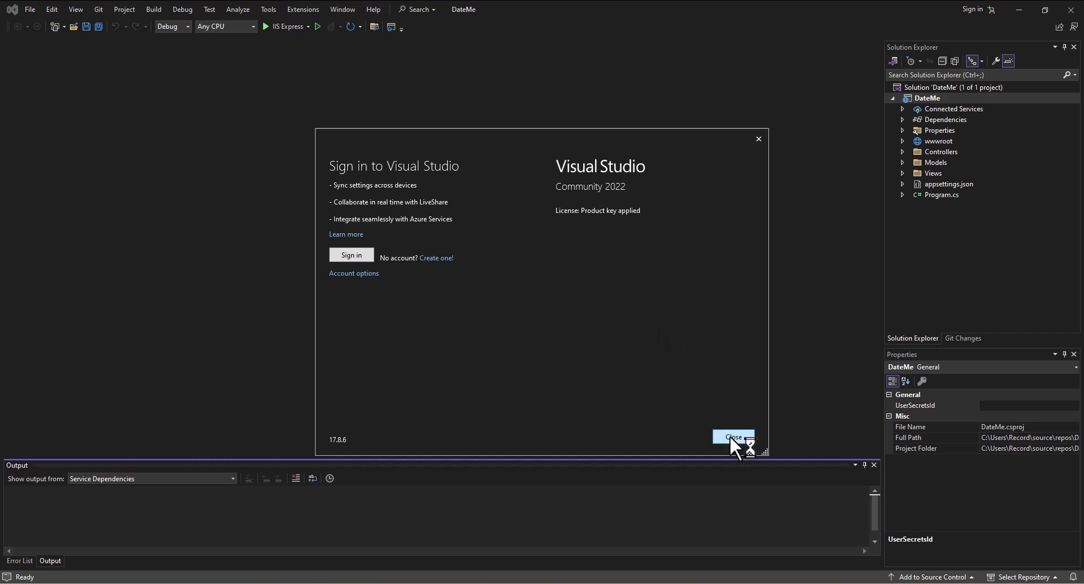
# - Dismiss the Sign in dialog and run DateMe under IIS Express with the debugger
pyautogui.click(734, 436)
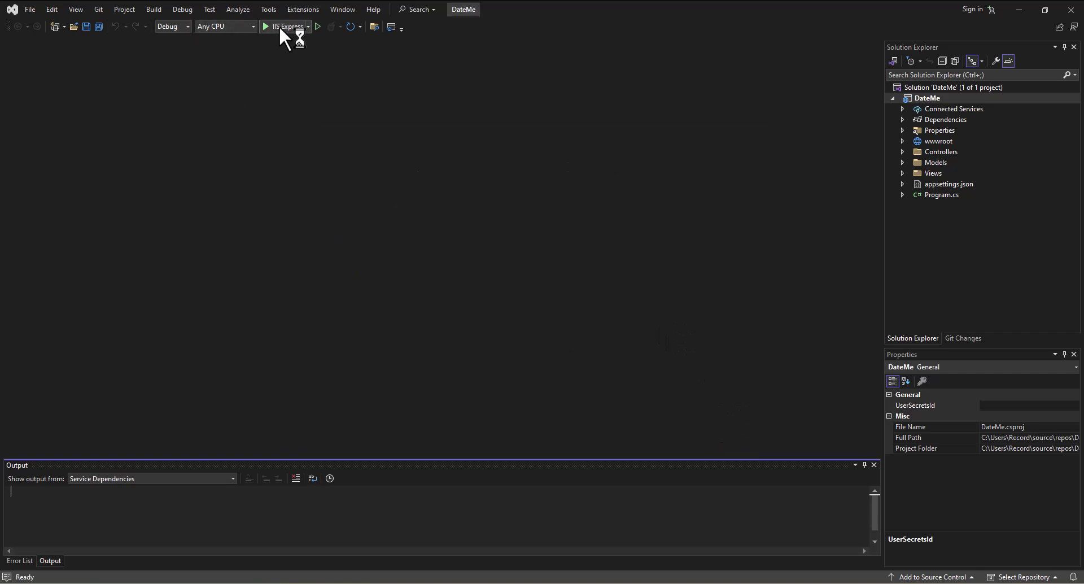
pyautogui.click(265, 27)
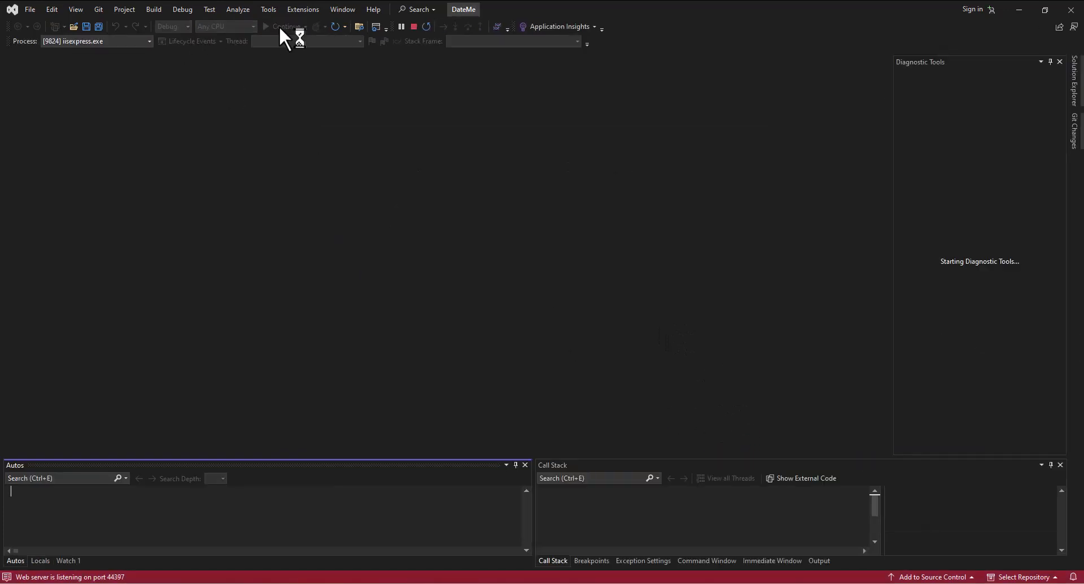
pyautogui.click(265, 27)
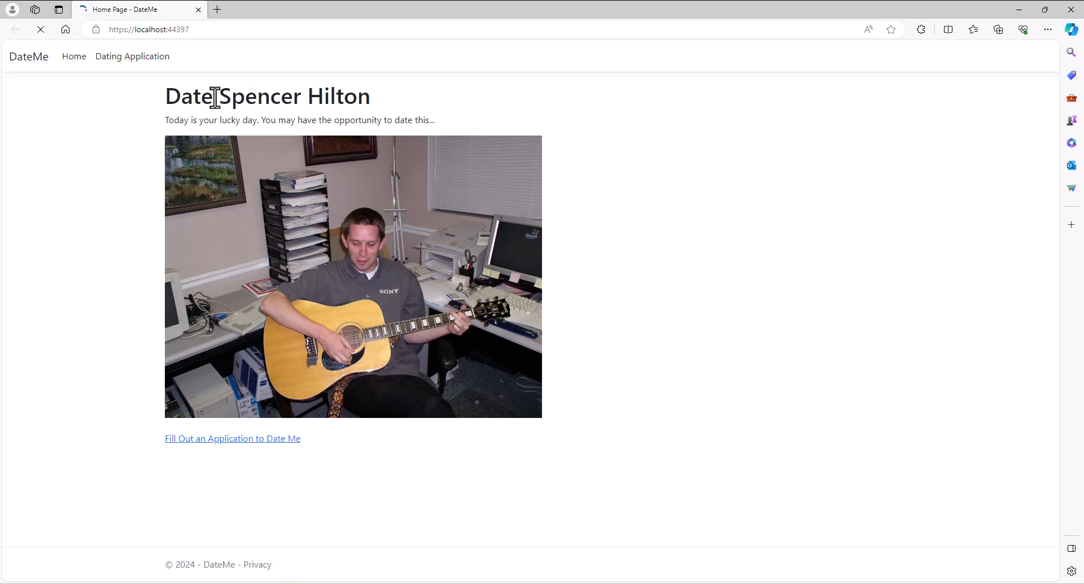
pyautogui.moveTo(192, 126)
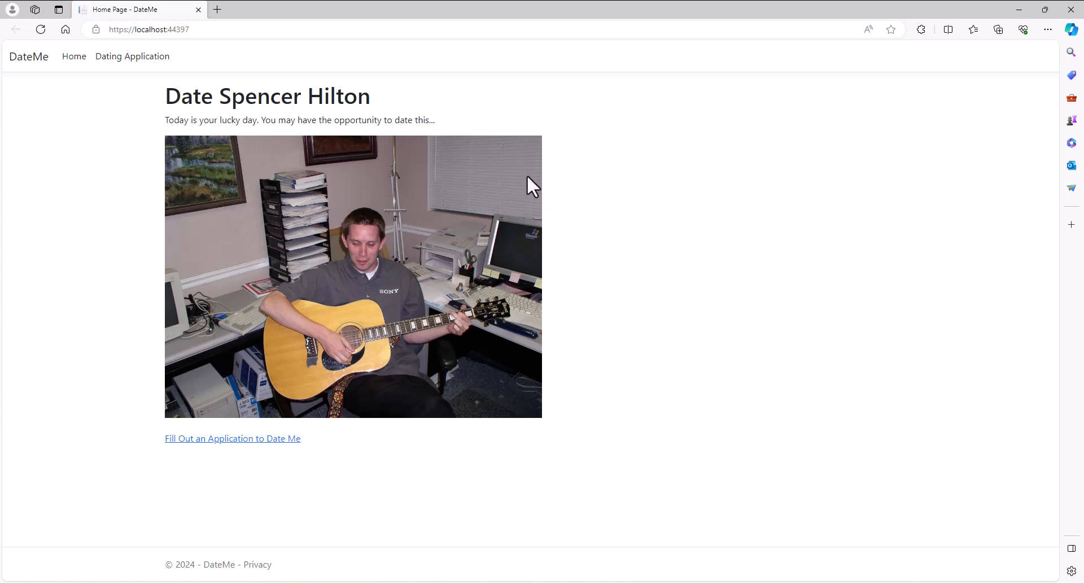
pyautogui.moveTo(318, 501)
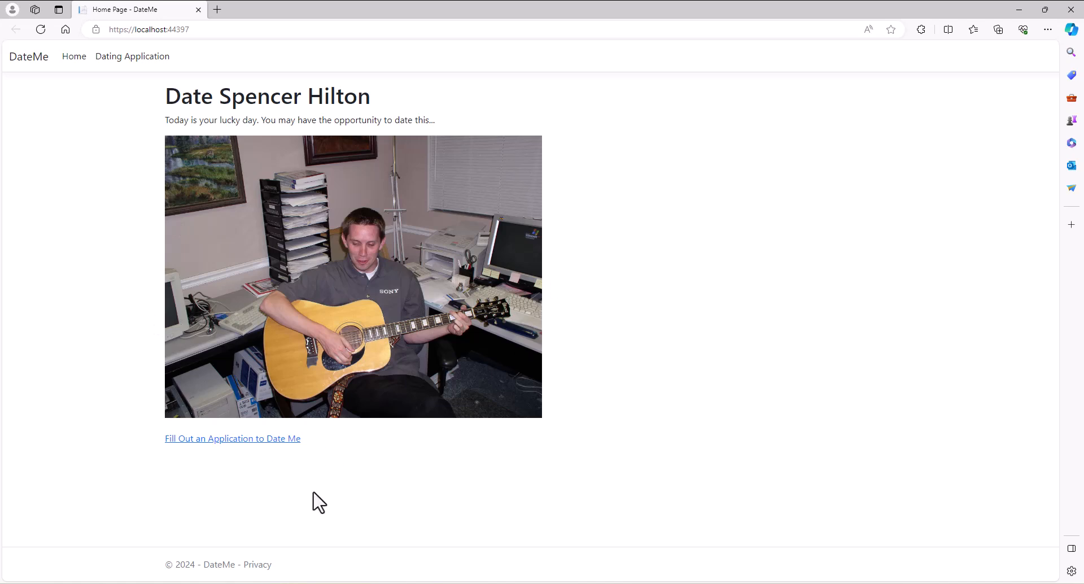
pyautogui.moveTo(200, 456)
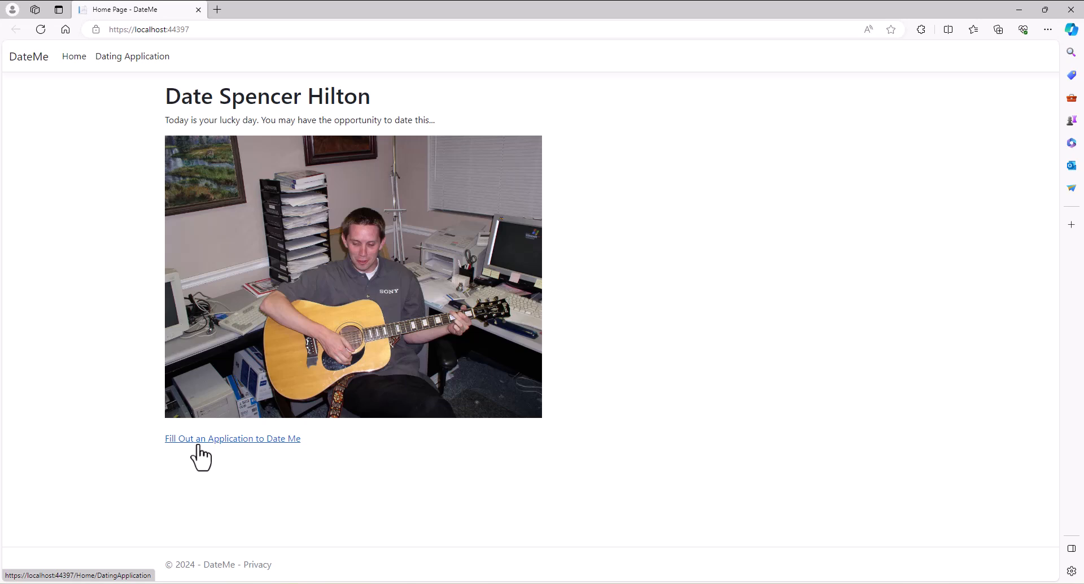
pyautogui.click(232, 438)
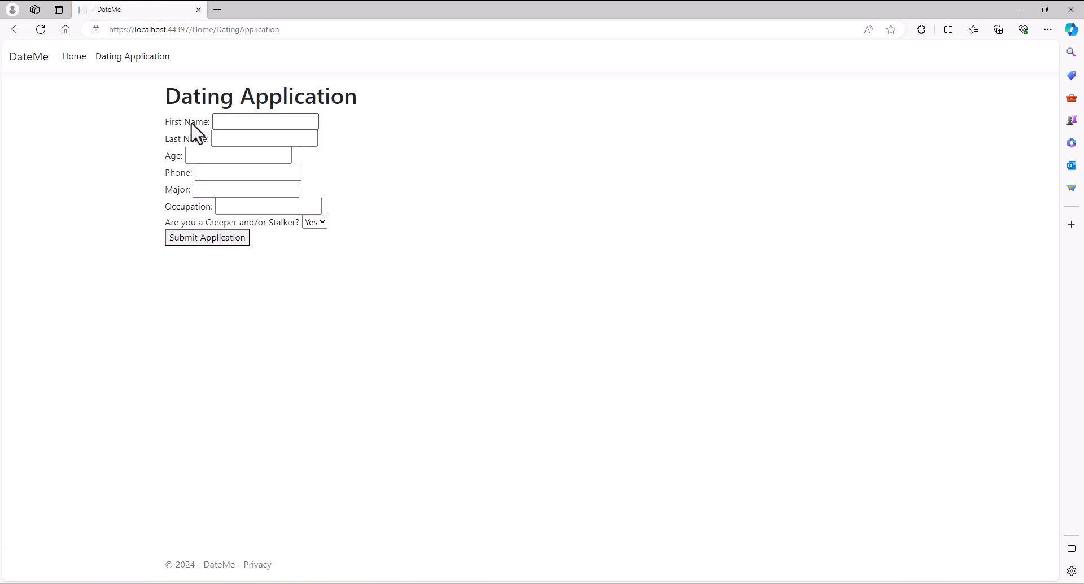
pyautogui.click(265, 122)
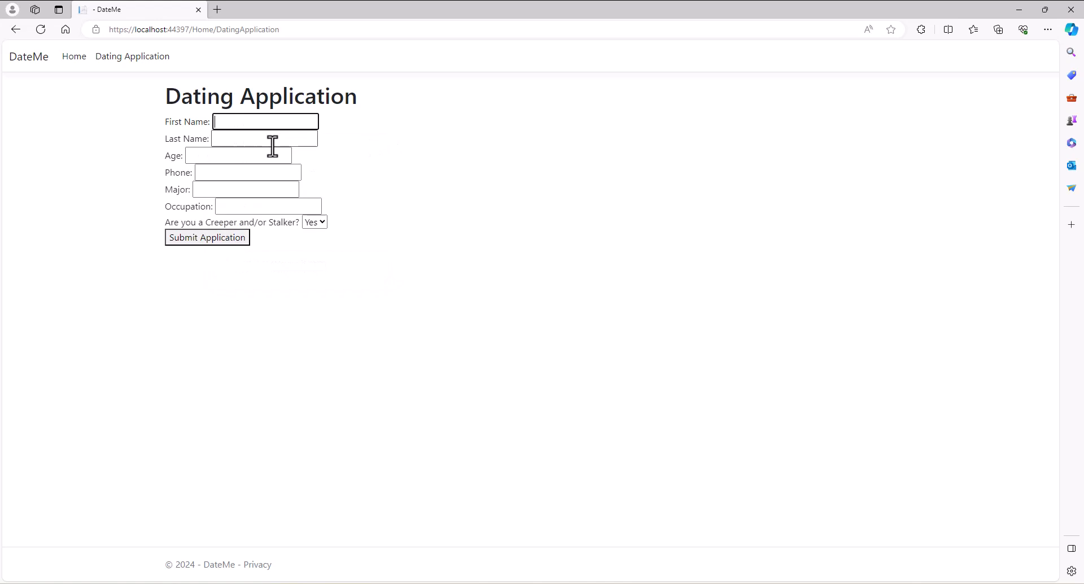
pyautogui.write('Harold')
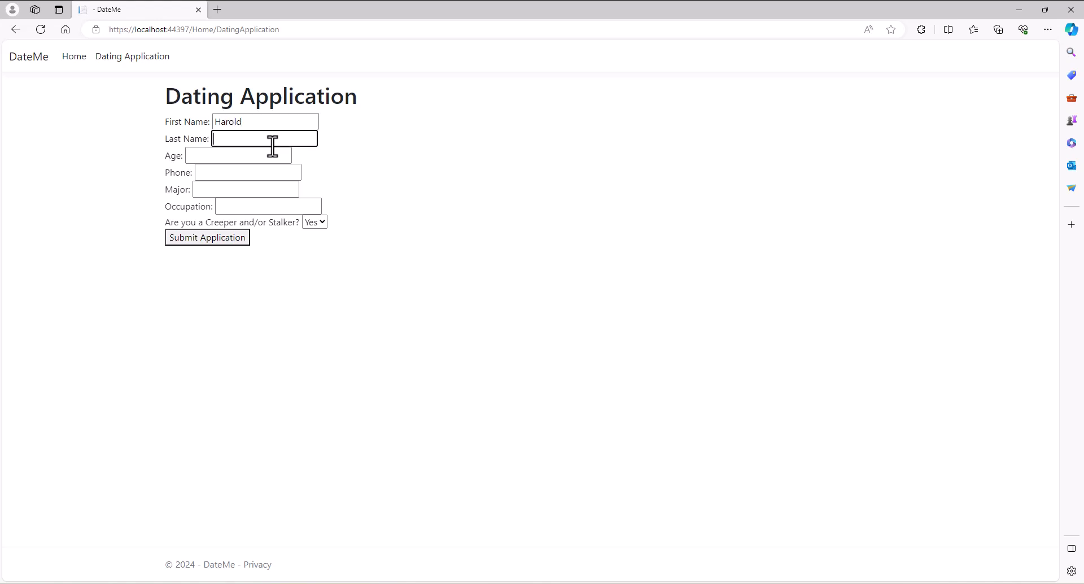
pyautogui.write('Green')
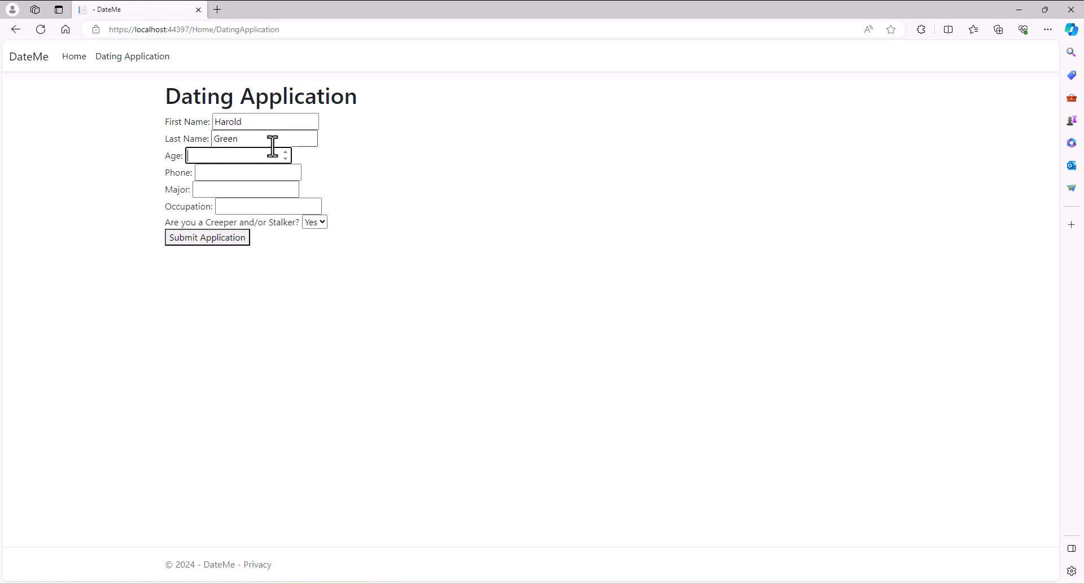
pyautogui.write('28')
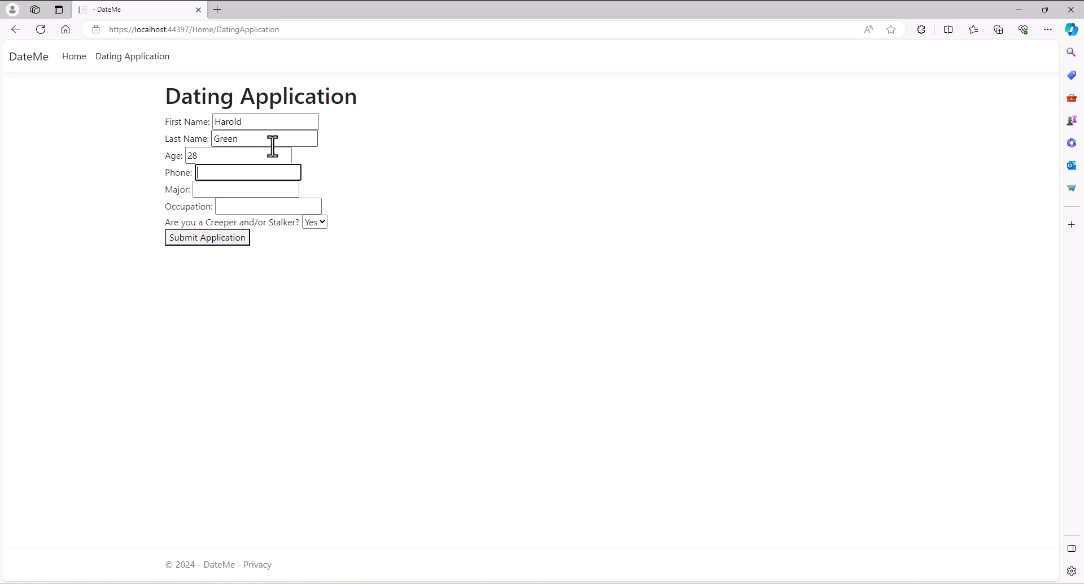
pyautogui.write('123-456-')
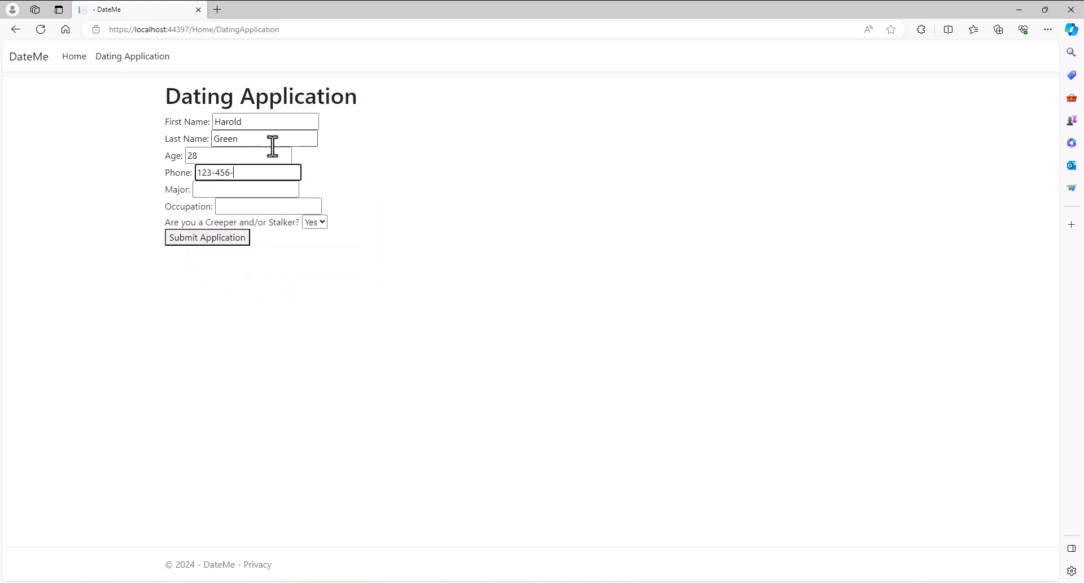
pyautogui.write('7890')
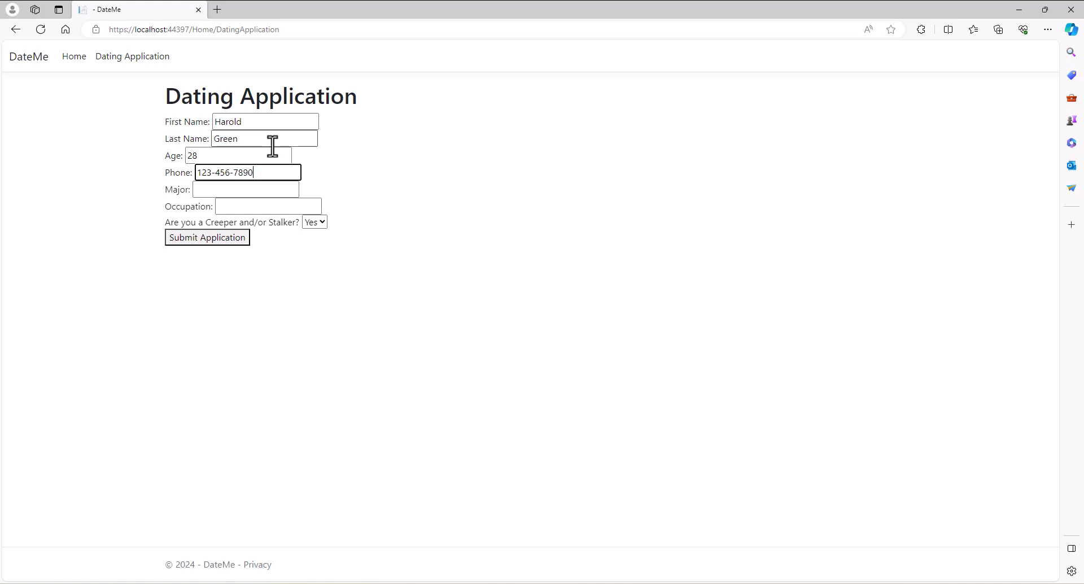
# - Fill in the major, occupation 'Sales Bro', and answer No to the creeper question
pyautogui.click(245, 188)
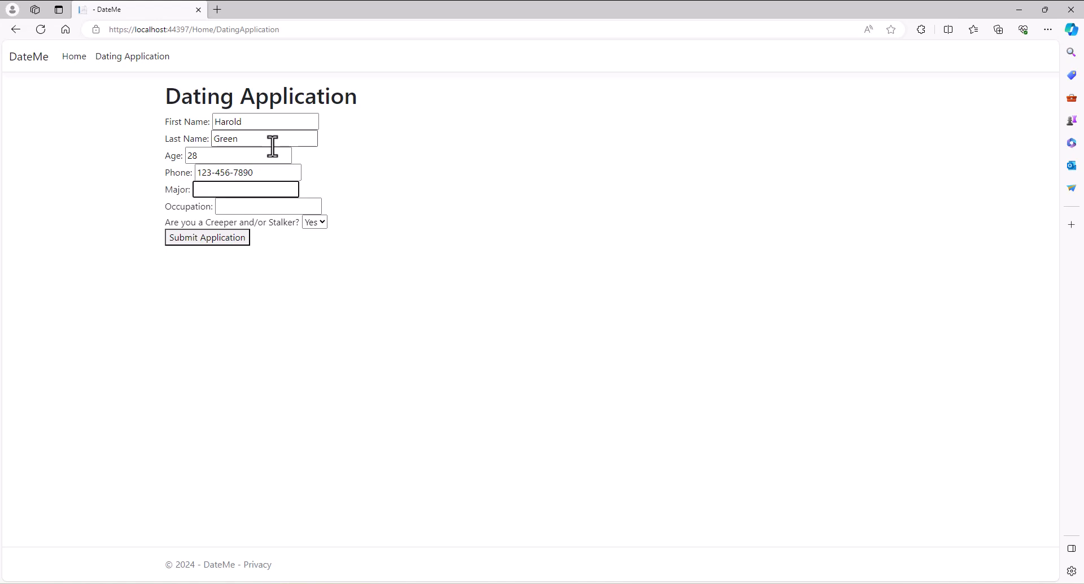
pyautogui.write('Sc')
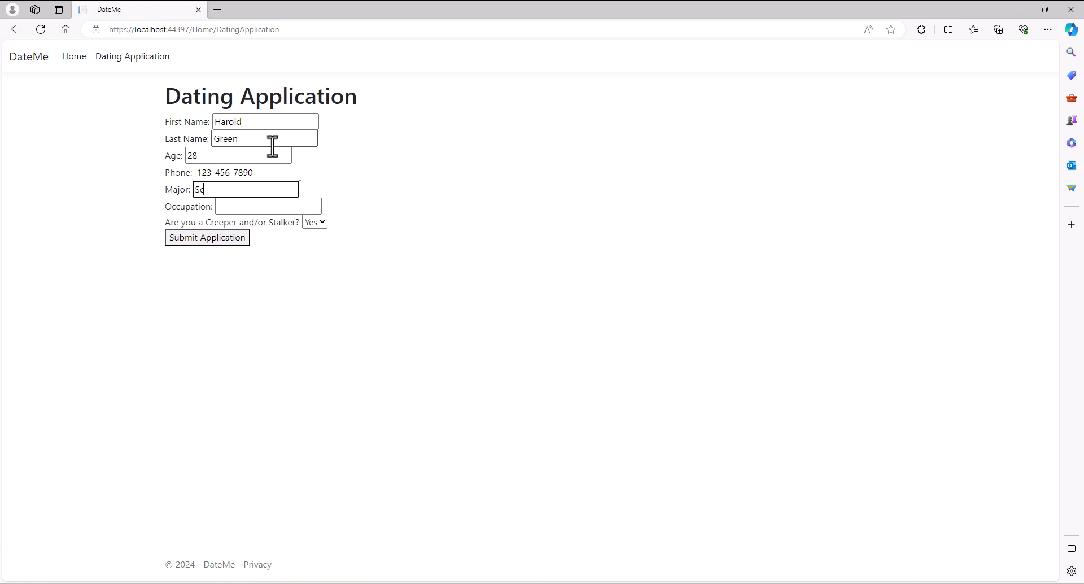
pyautogui.write('iense')
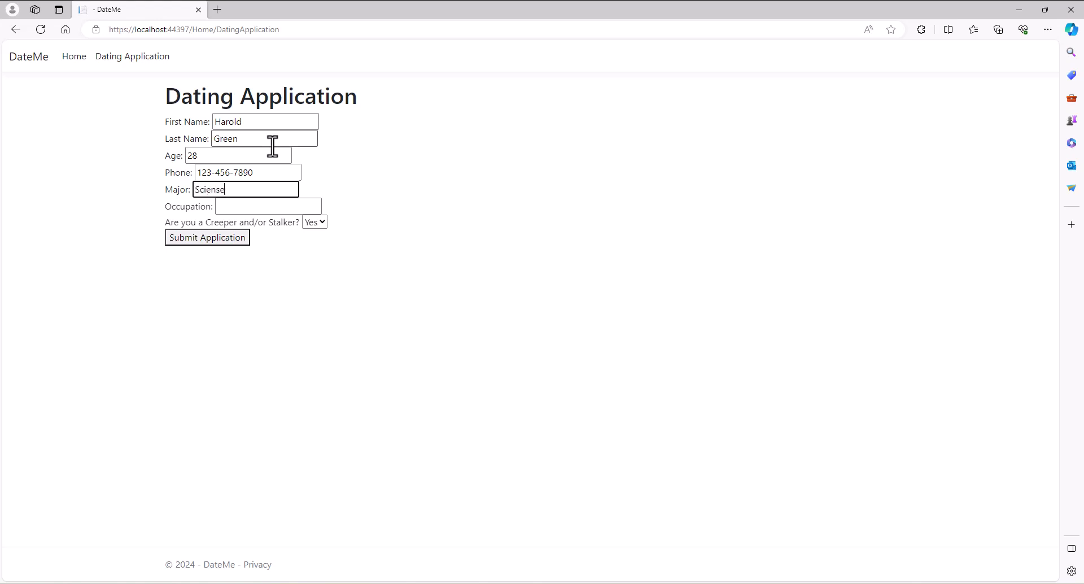
pyautogui.press('Backspace')
pyautogui.write('Biology')
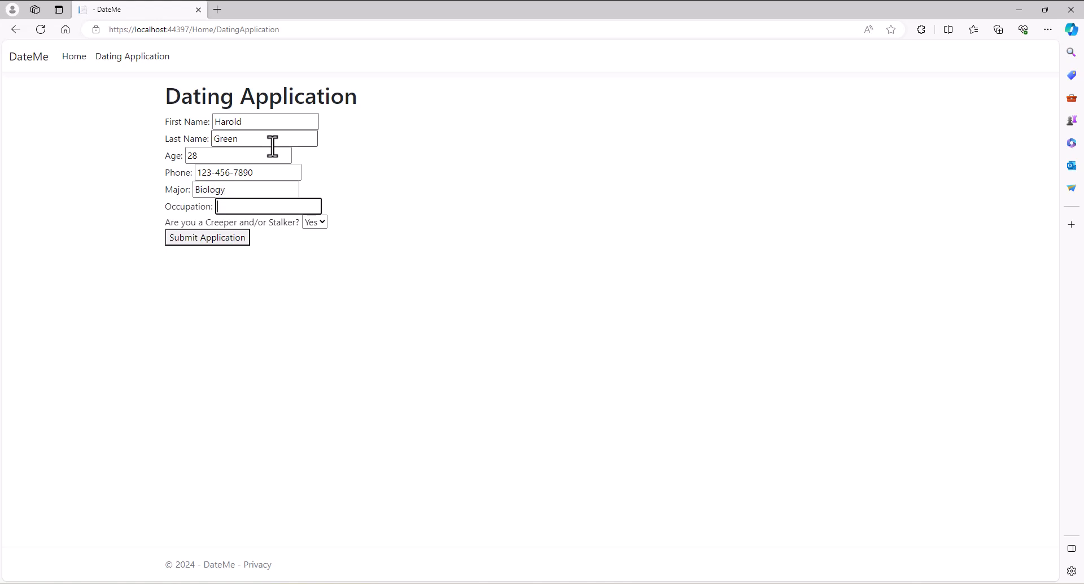
pyautogui.write('Sales')
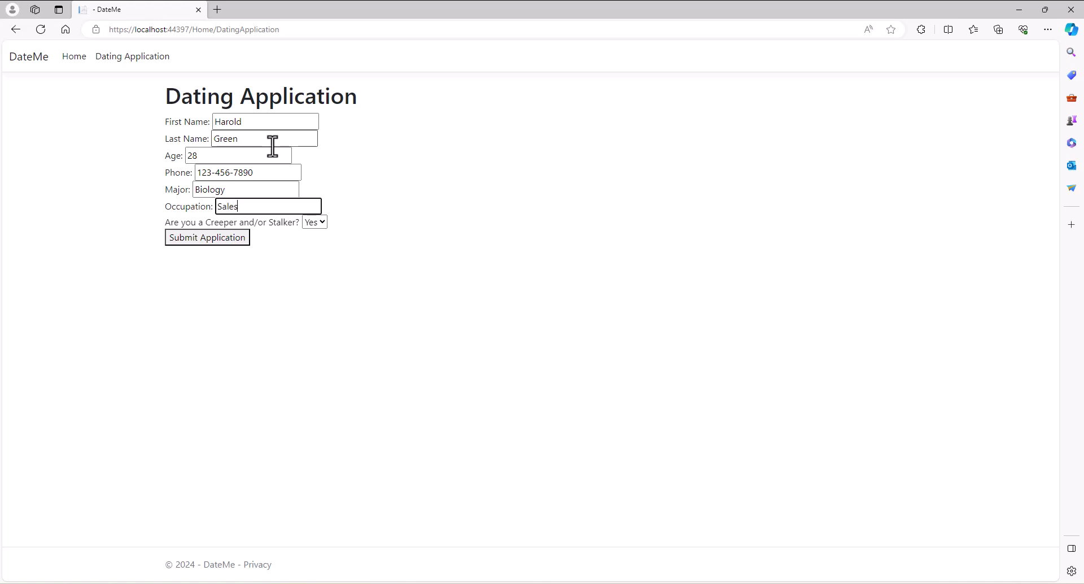
pyautogui.write('Bro')
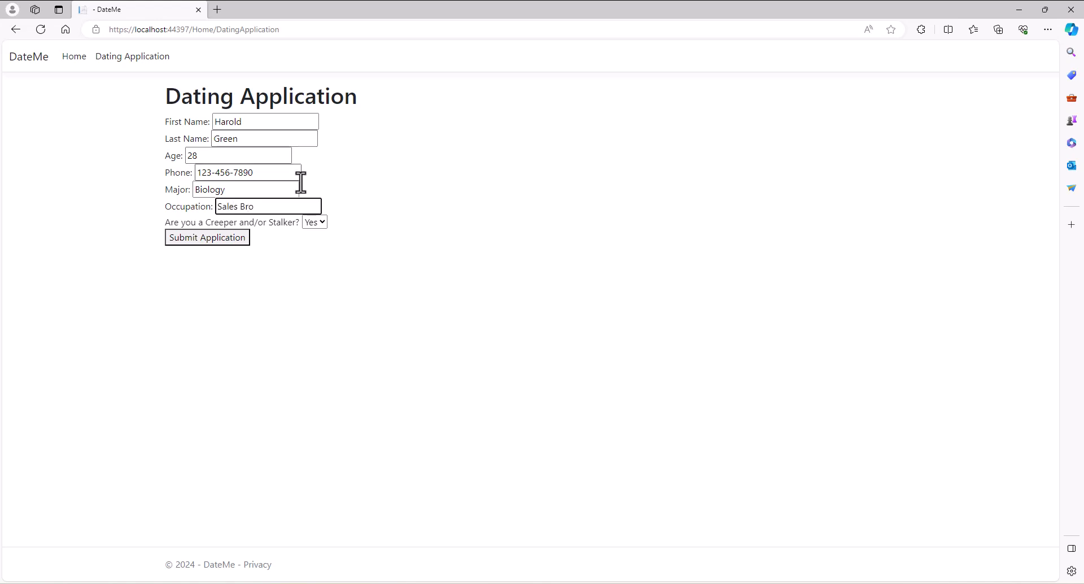
pyautogui.moveTo(309, 228)
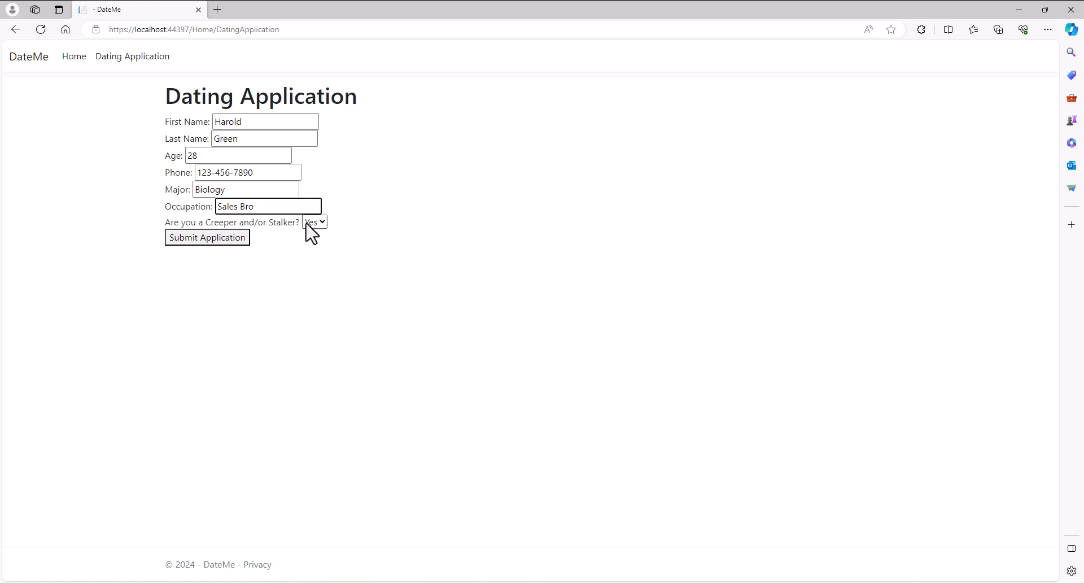
pyautogui.click(314, 221)
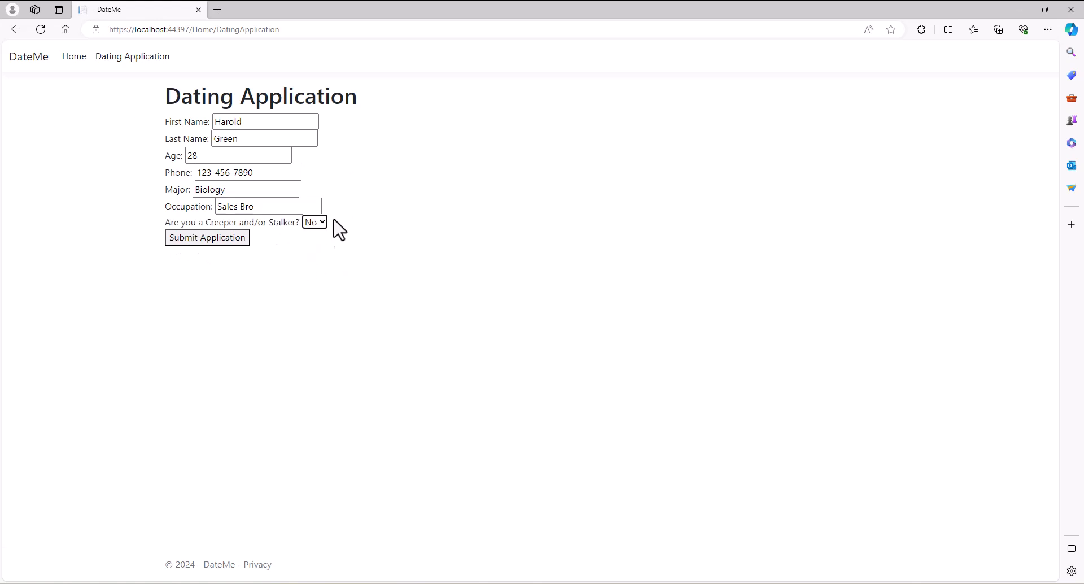
pyautogui.moveTo(616, 542)
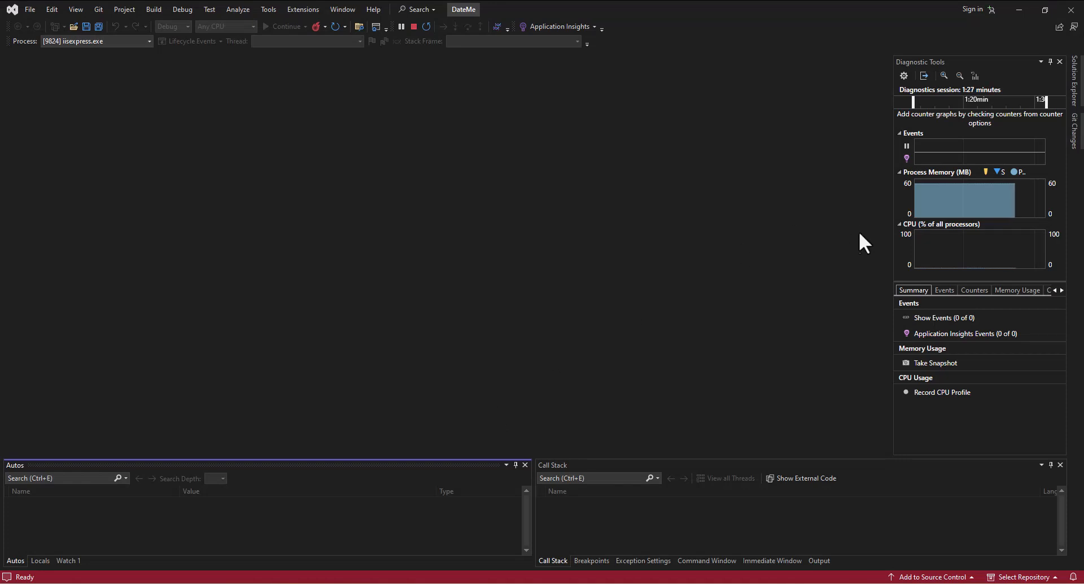
# - Open HomeController.cs and Views > Home > DatingApplication.cshtml from Solution Explorer
pyautogui.click(1076, 83)
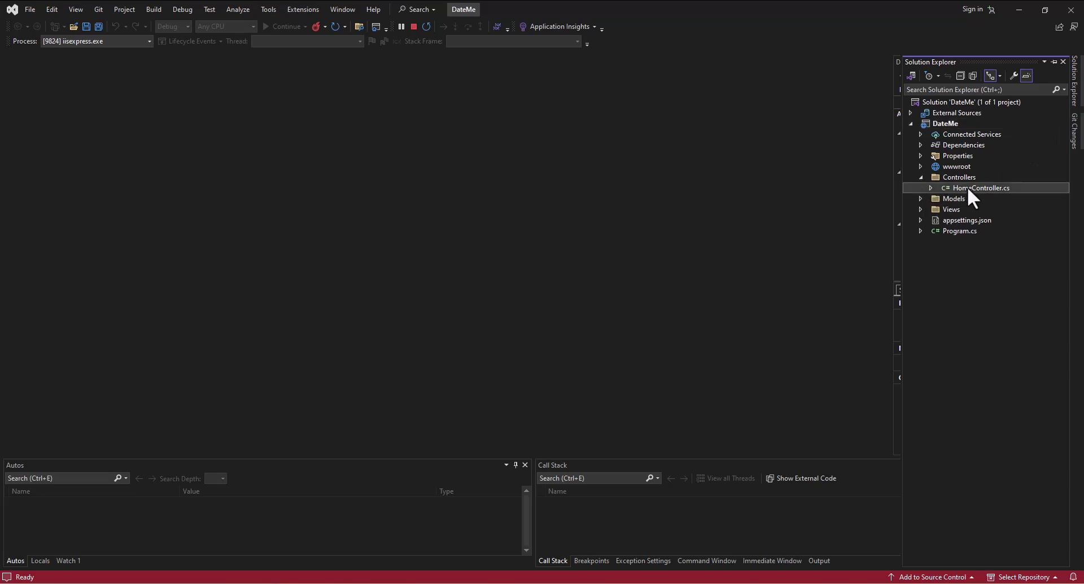
pyautogui.doubleClick(980, 187)
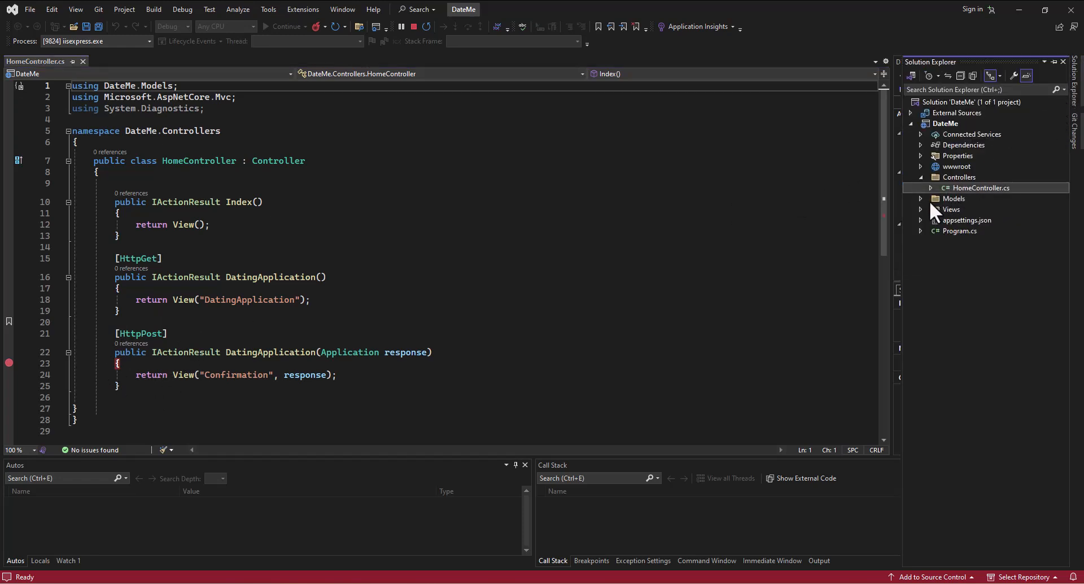
pyautogui.click(922, 209)
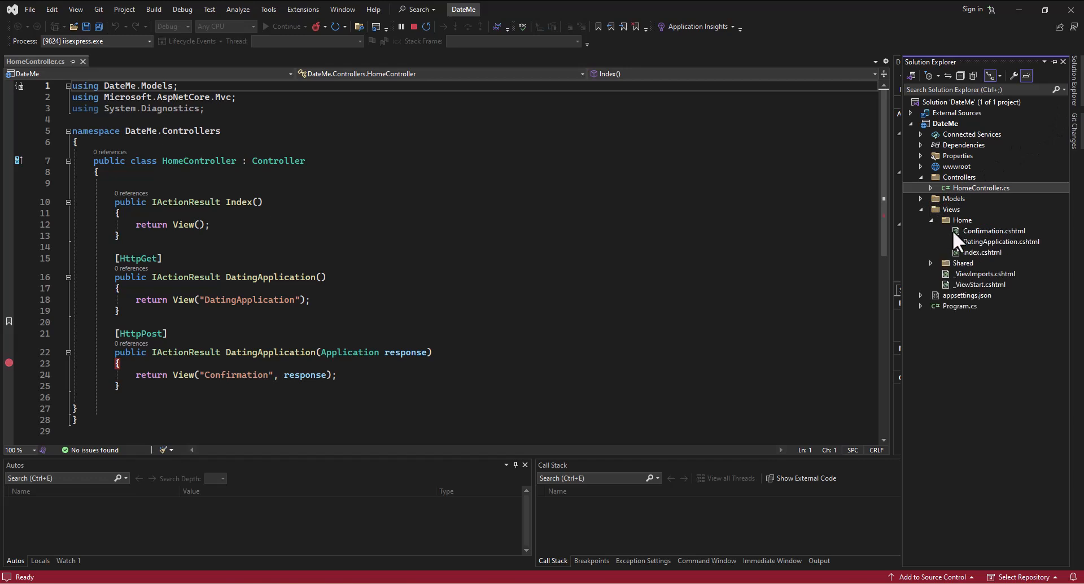
pyautogui.doubleClick(1000, 242)
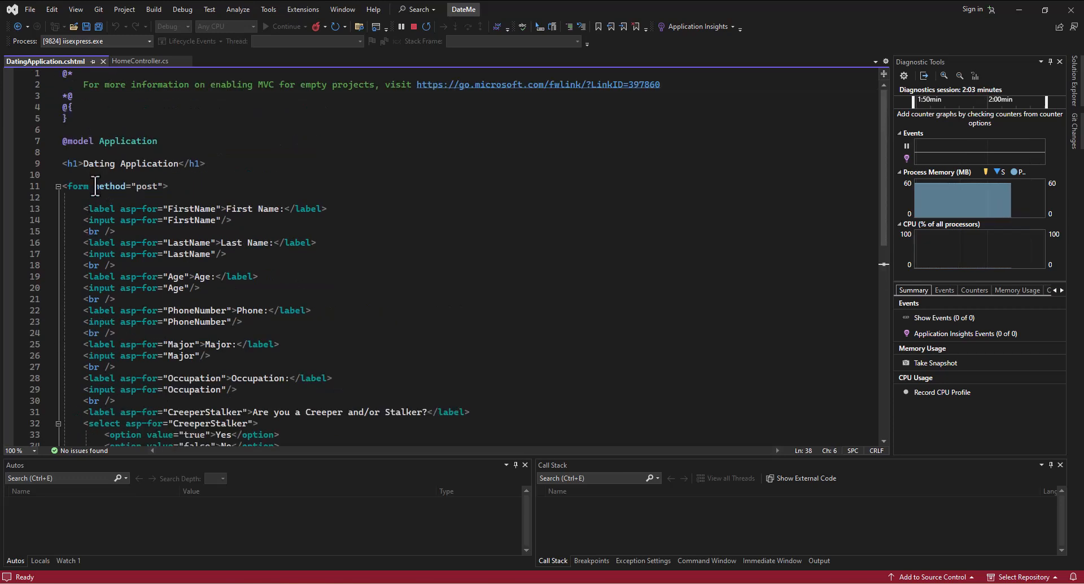
# - Highlight the form's method="post" attribute, then return to HomeController.cs
pyautogui.doubleClick(128, 186)
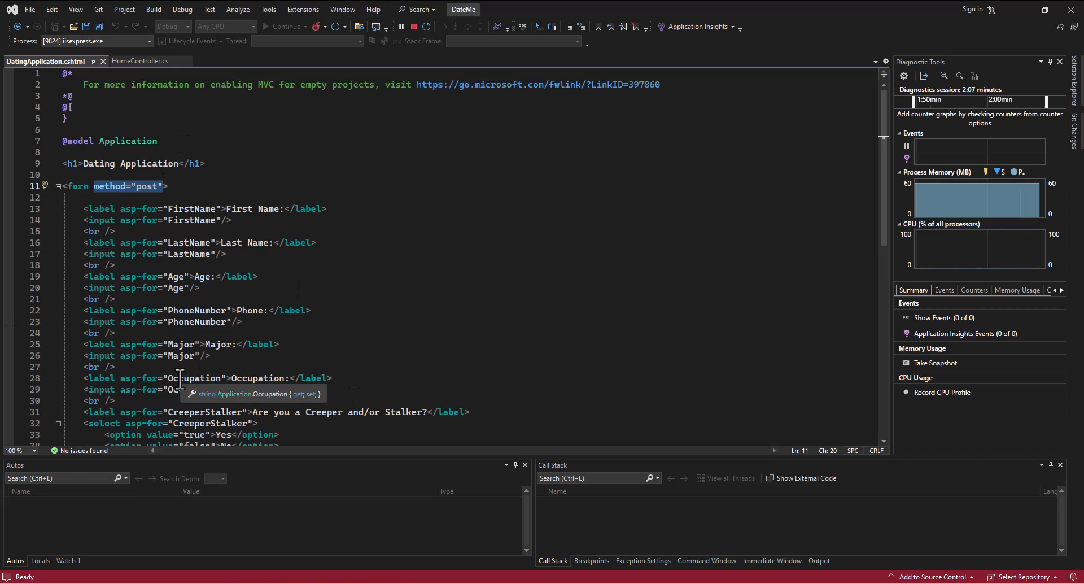
pyautogui.click(140, 61)
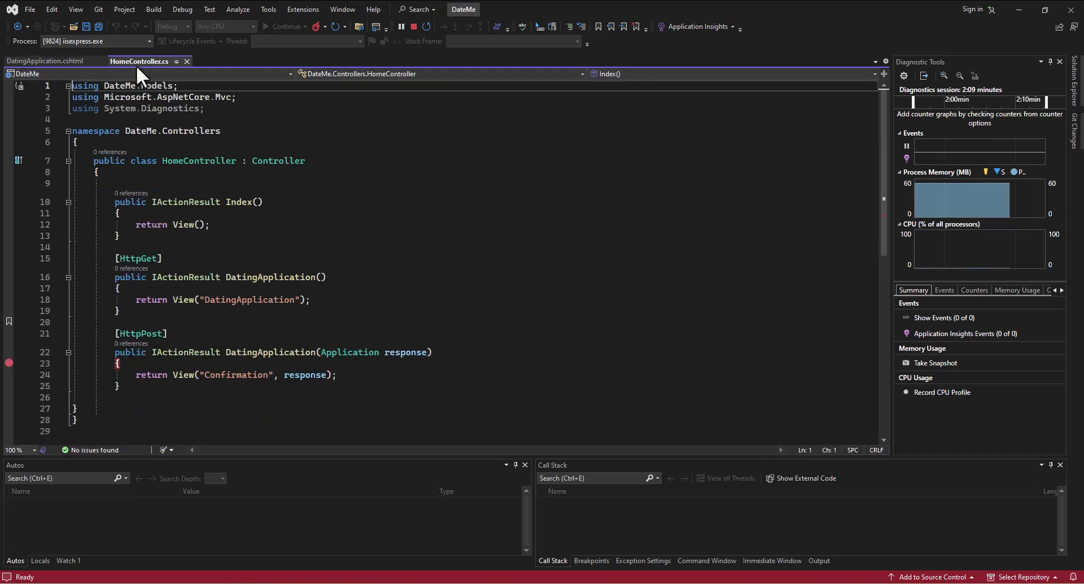
pyautogui.moveTo(138, 280)
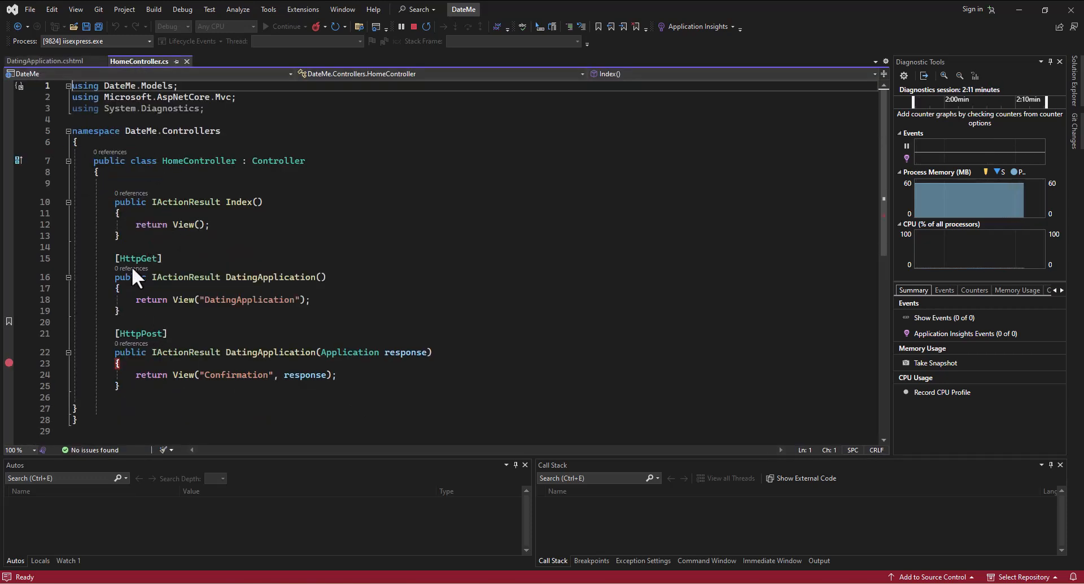
pyautogui.doubleClick(234, 277)
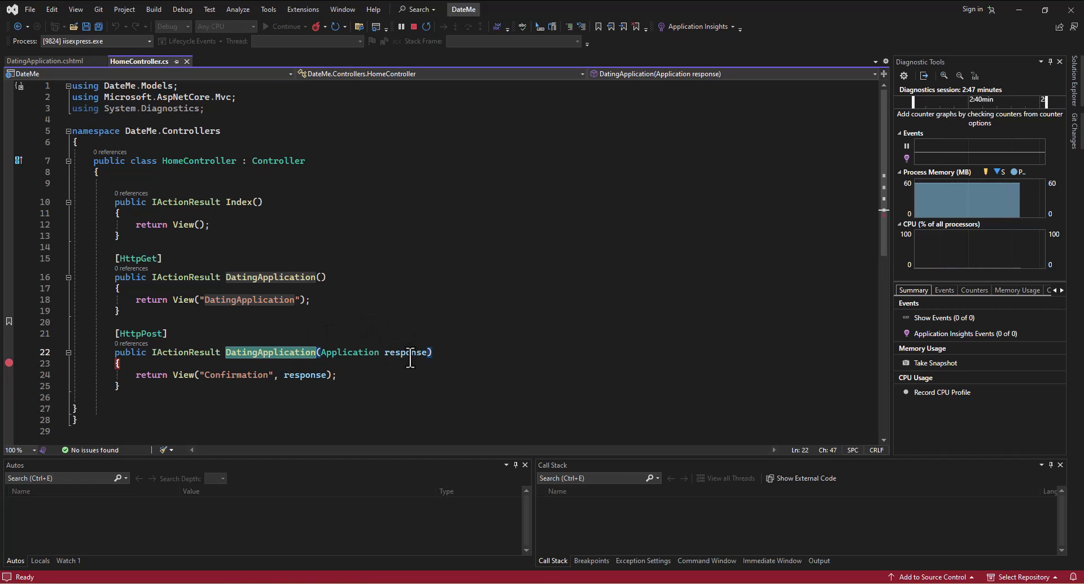
pyautogui.moveTo(411, 139)
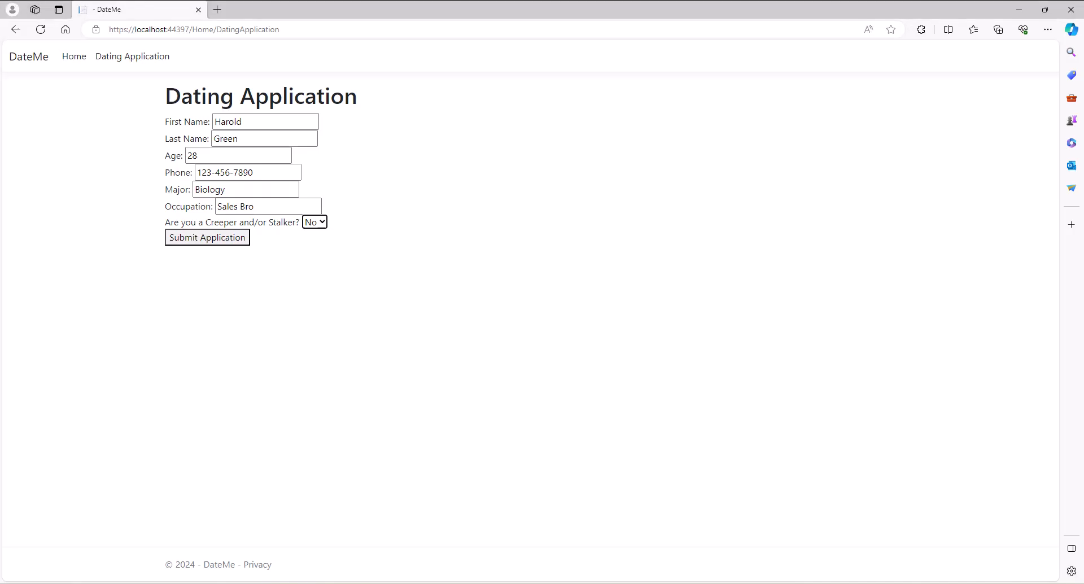
pyautogui.click(206, 236)
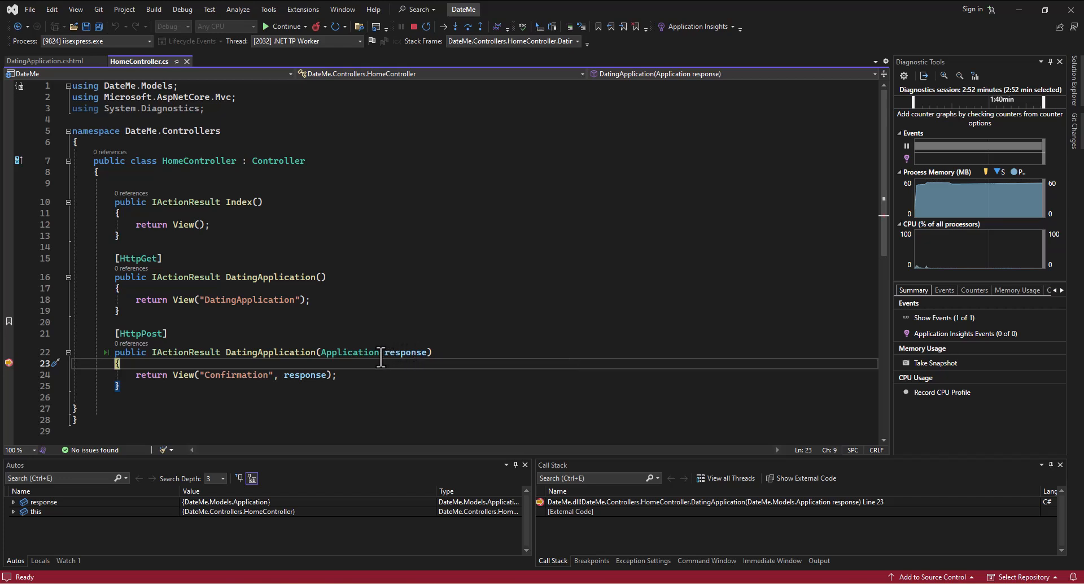
# - Go to the Application model definition, compare it with DatingApplication.cshtml, then return to HomeController
pyautogui.doubleClick(350, 352)
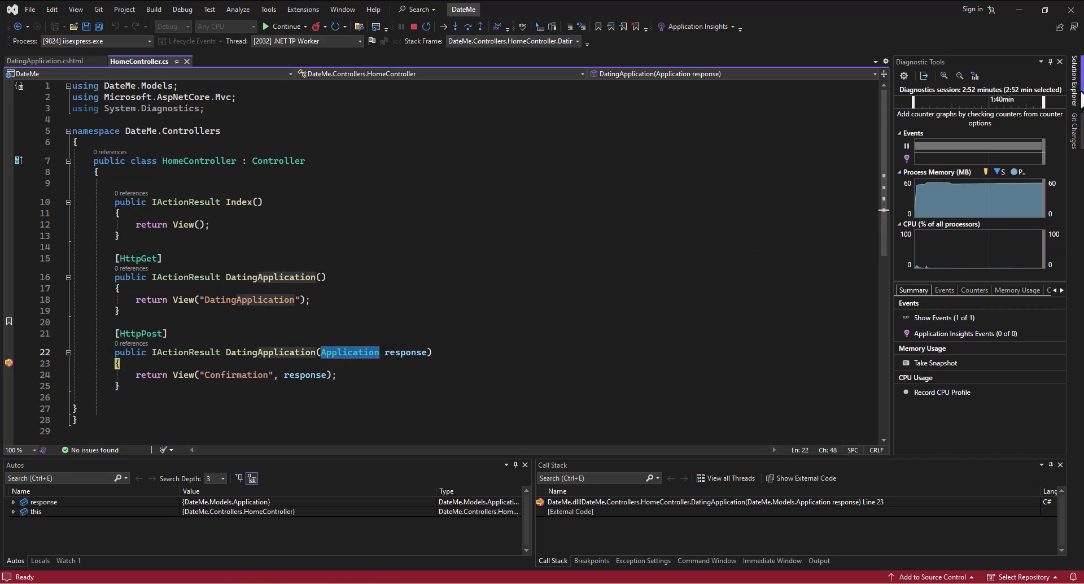
pyautogui.click(1076, 74)
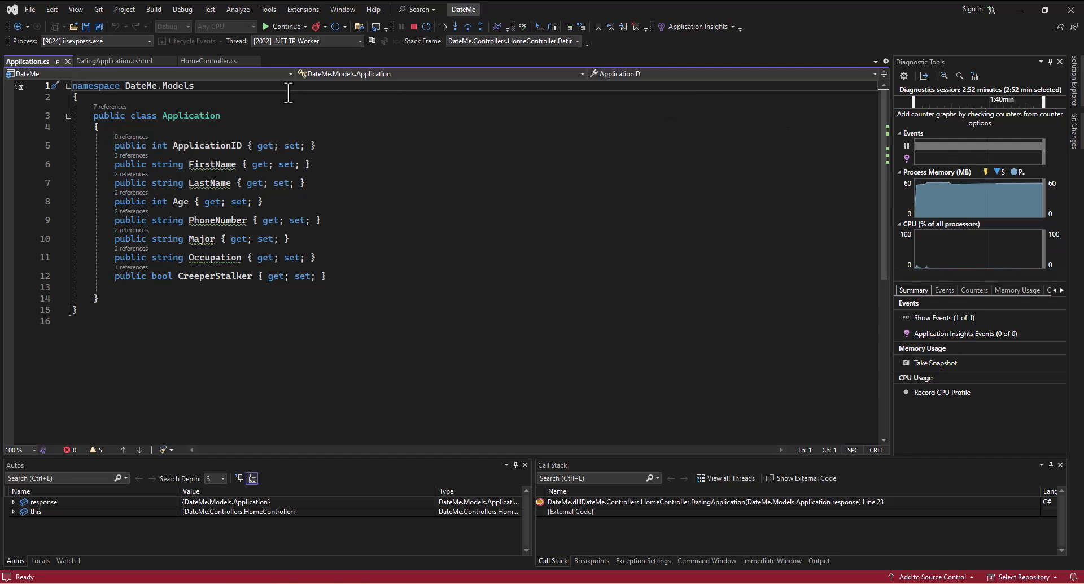
pyautogui.click(115, 61)
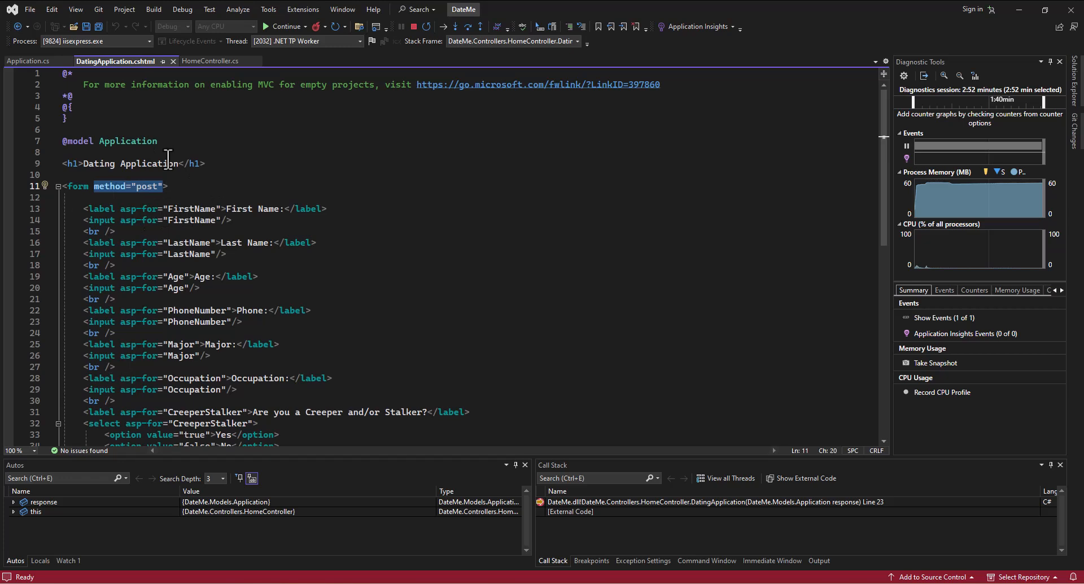
pyautogui.moveTo(29, 90)
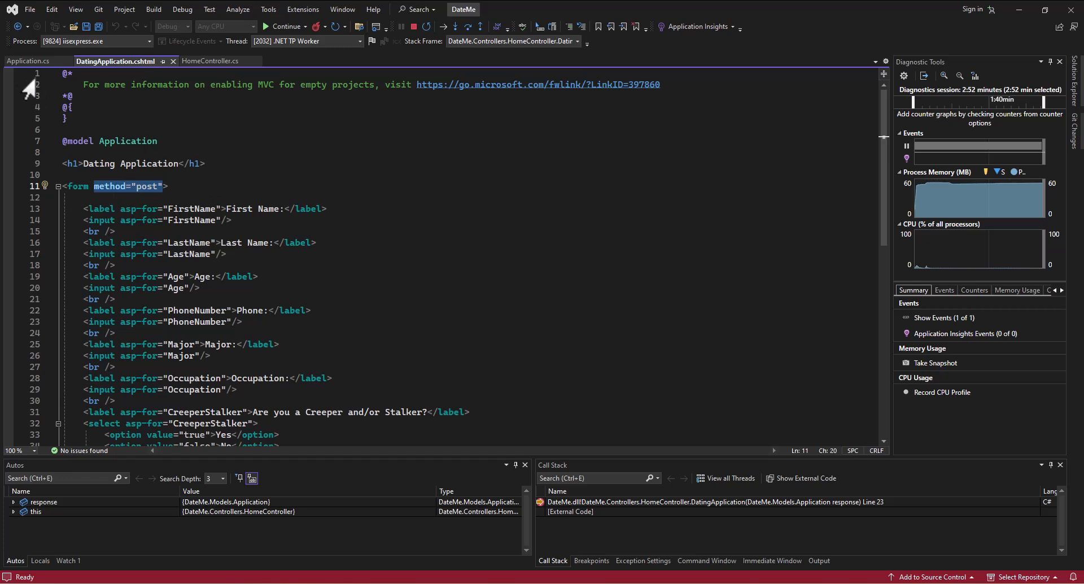
pyautogui.click(28, 61)
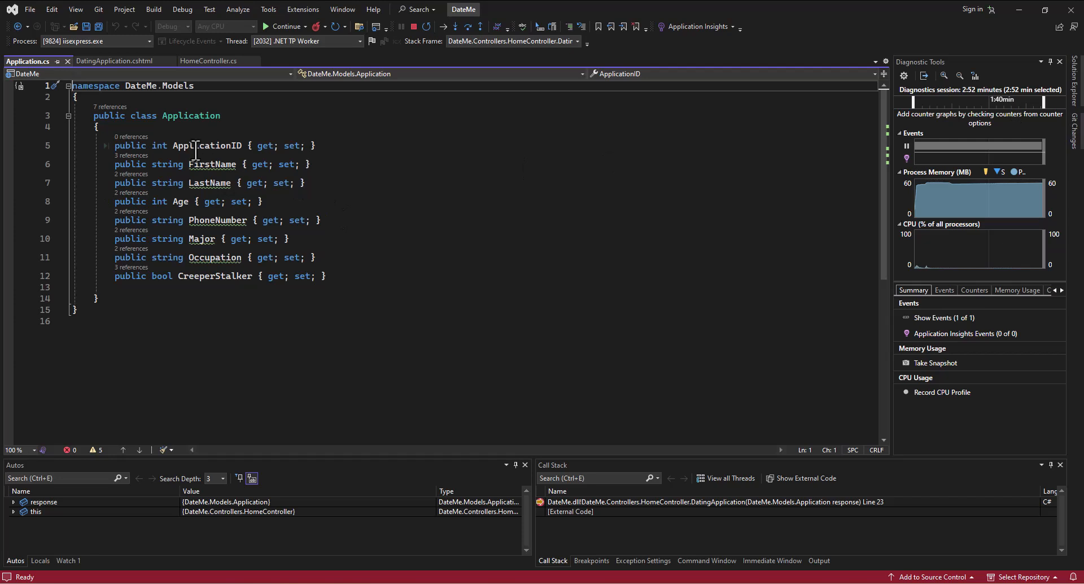
pyautogui.click(207, 61)
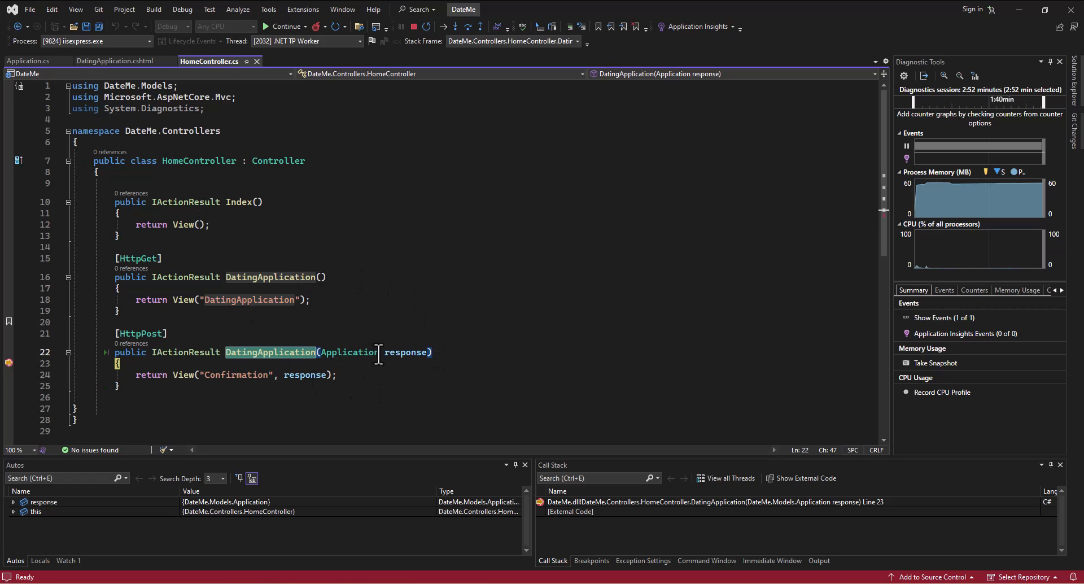
# - Inspect the response DataTip values at the breakpoint, then open Confirmation.cshtml
pyautogui.doubleClick(349, 352)
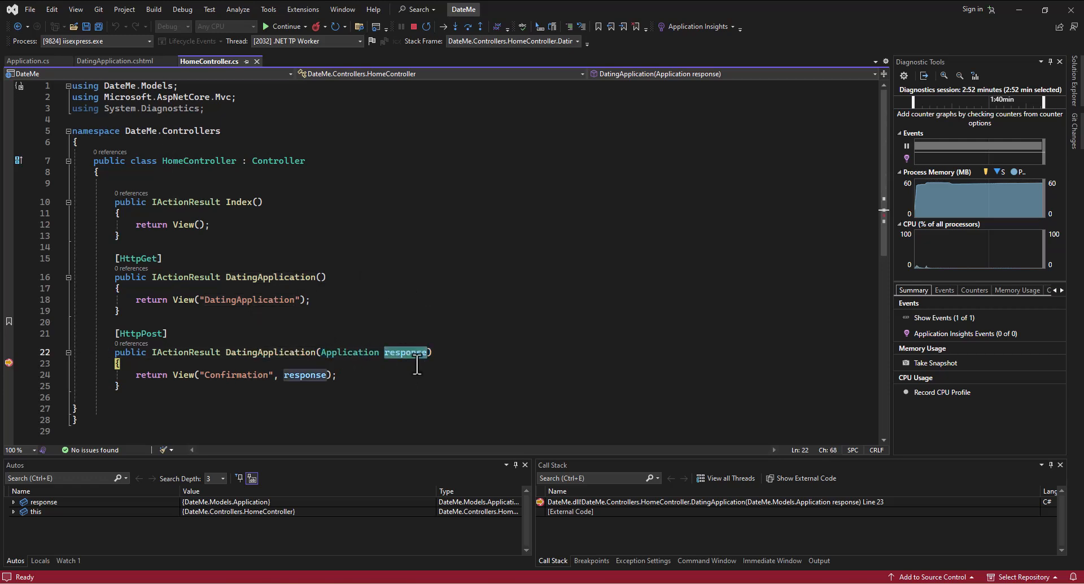
pyautogui.write('blah')
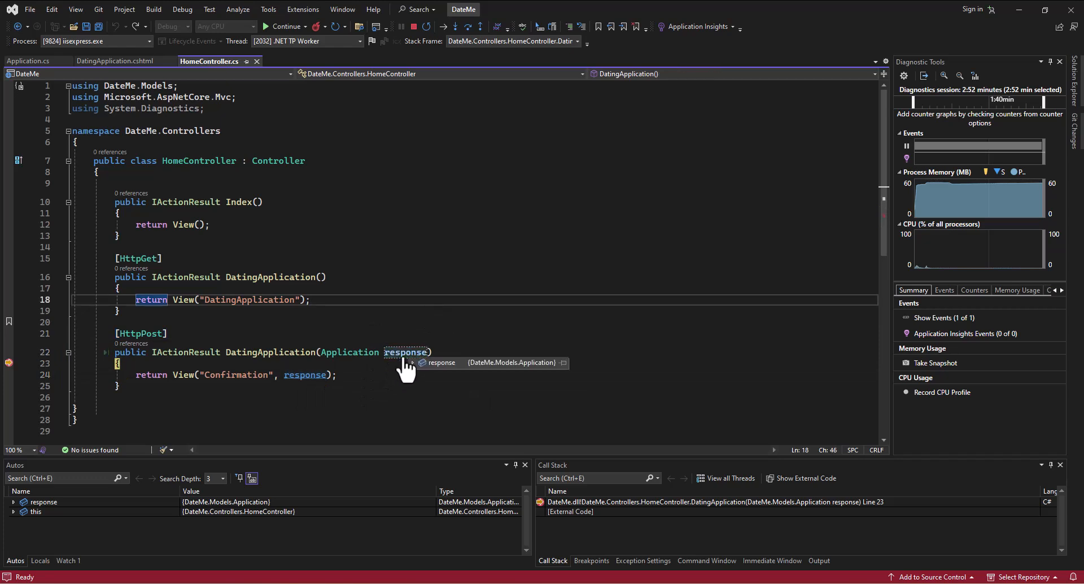
pyautogui.click(412, 362)
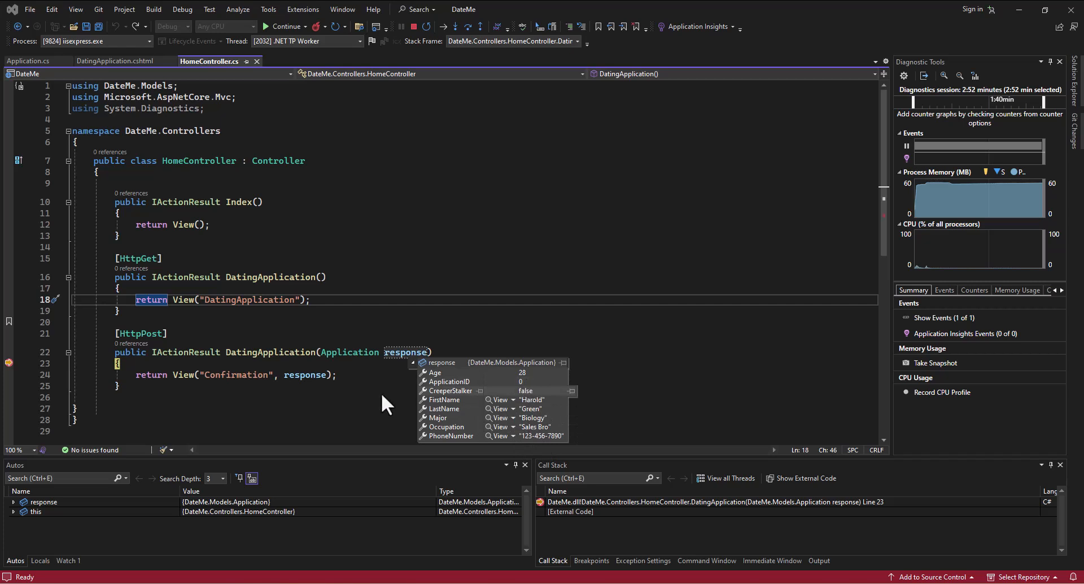
pyautogui.moveTo(404, 385)
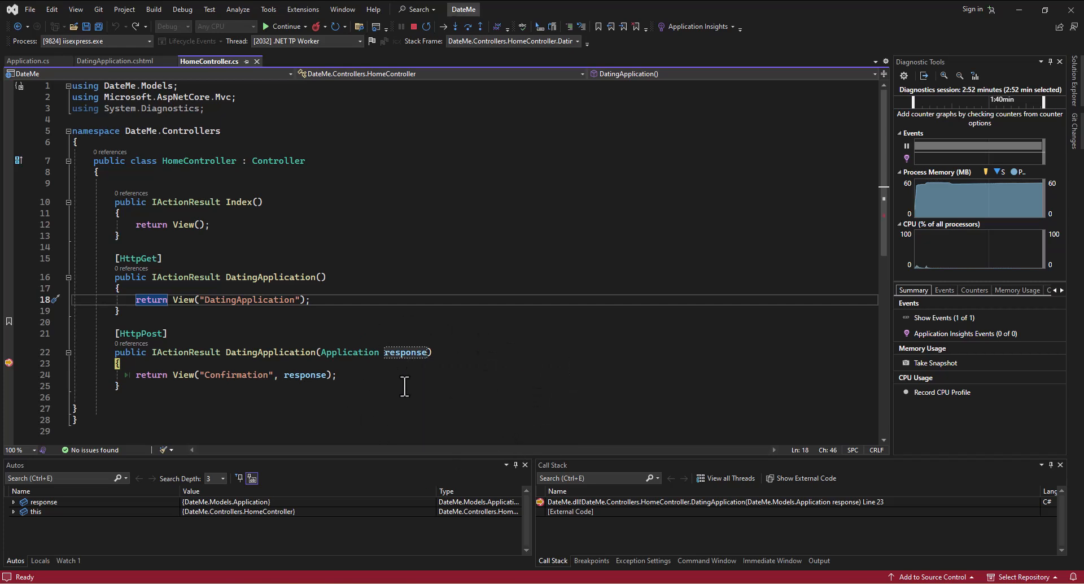
pyautogui.click(311, 299)
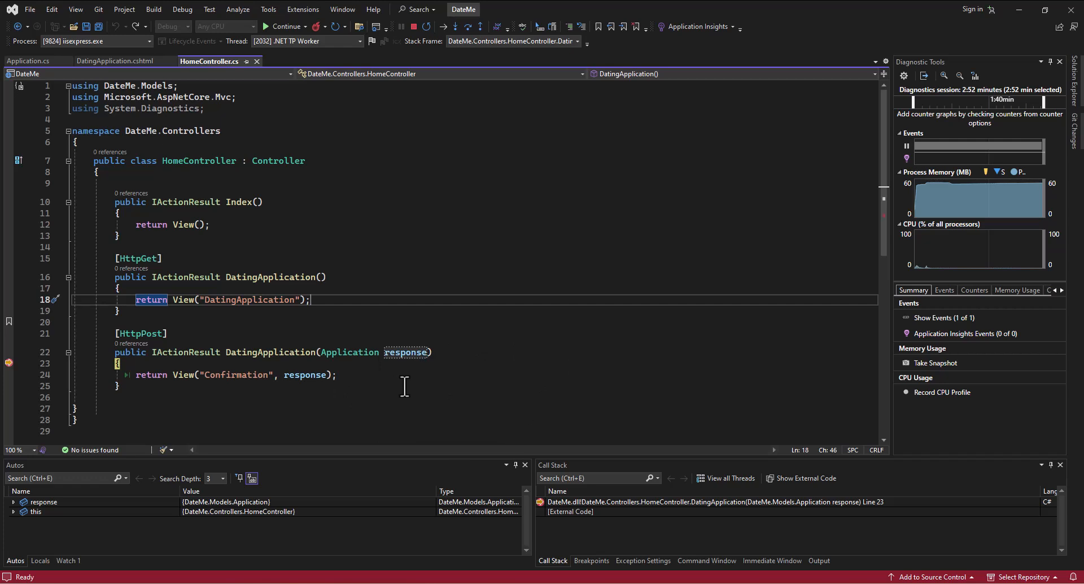
pyautogui.doubleClick(270, 352)
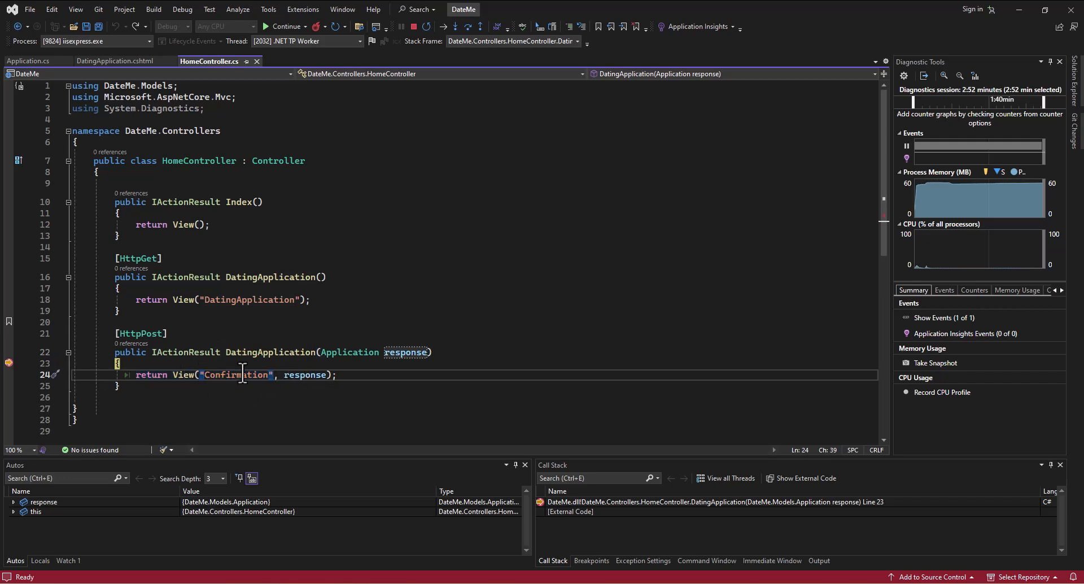
pyautogui.doubleClick(305, 375)
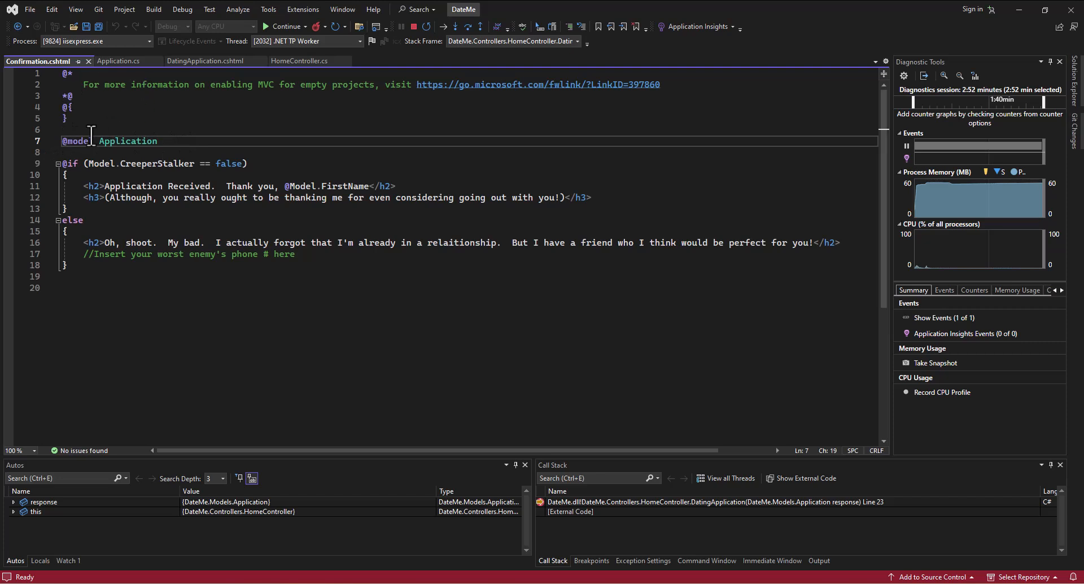
pyautogui.write('//This is the the')
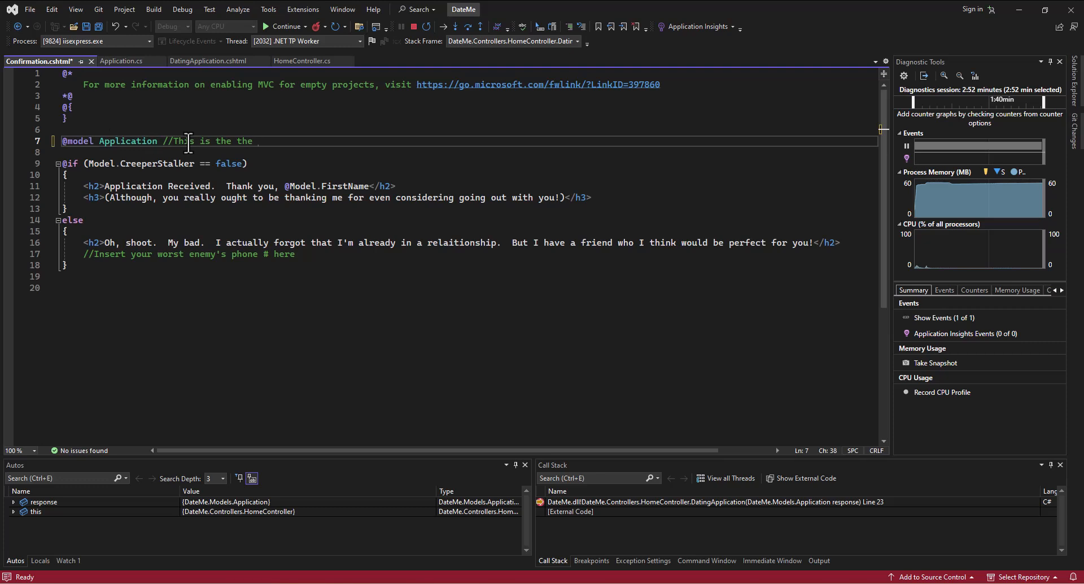
pyautogui.write('model that')
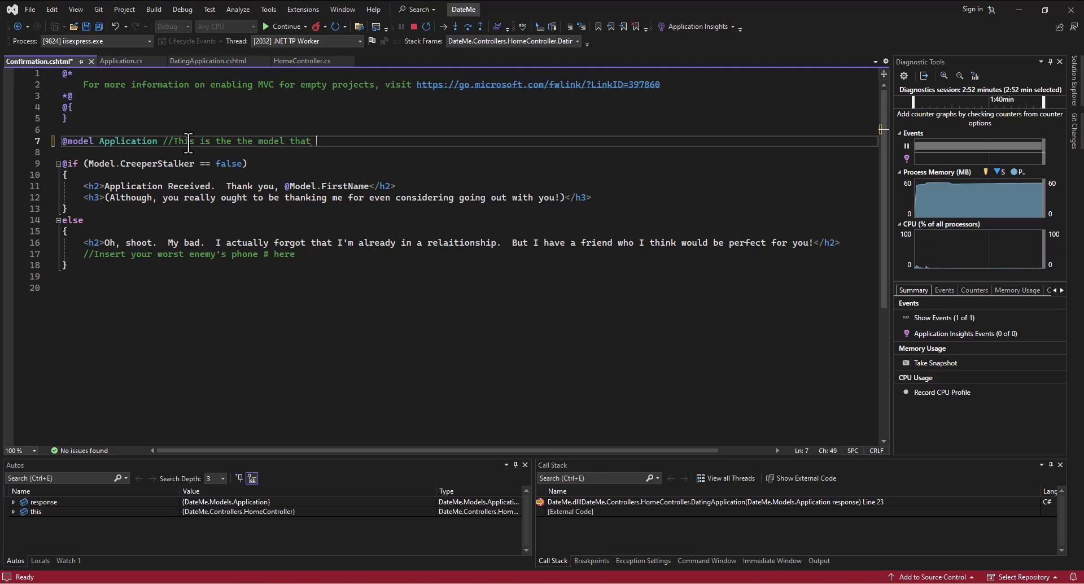
pyautogui.write('I want to use in th')
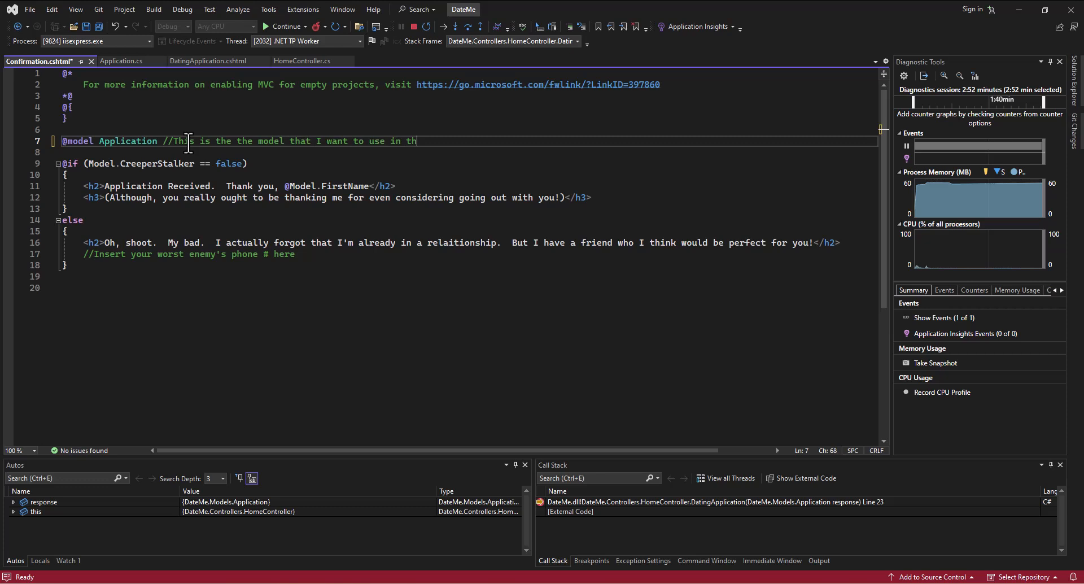
pyautogui.write('is view')
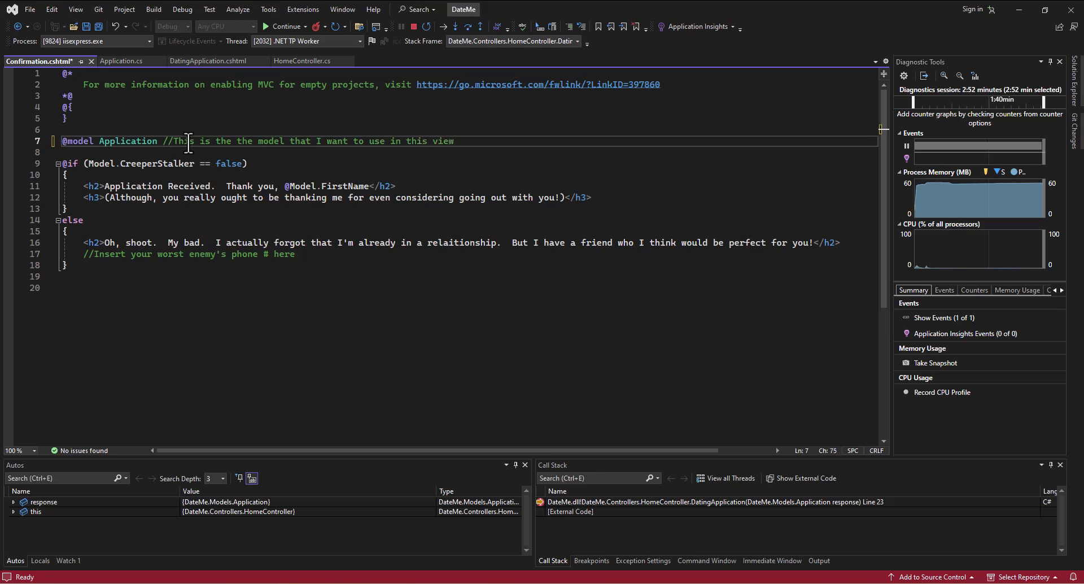
# - Compare the Application model type with the response argument passed in HomeController
pyautogui.doubleClick(128, 141)
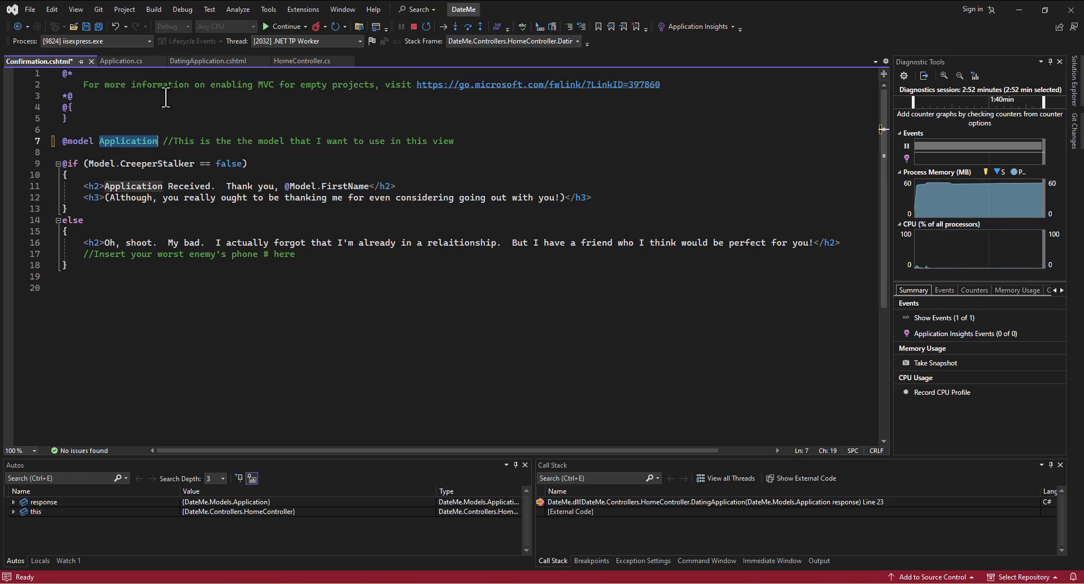
pyautogui.click(301, 61)
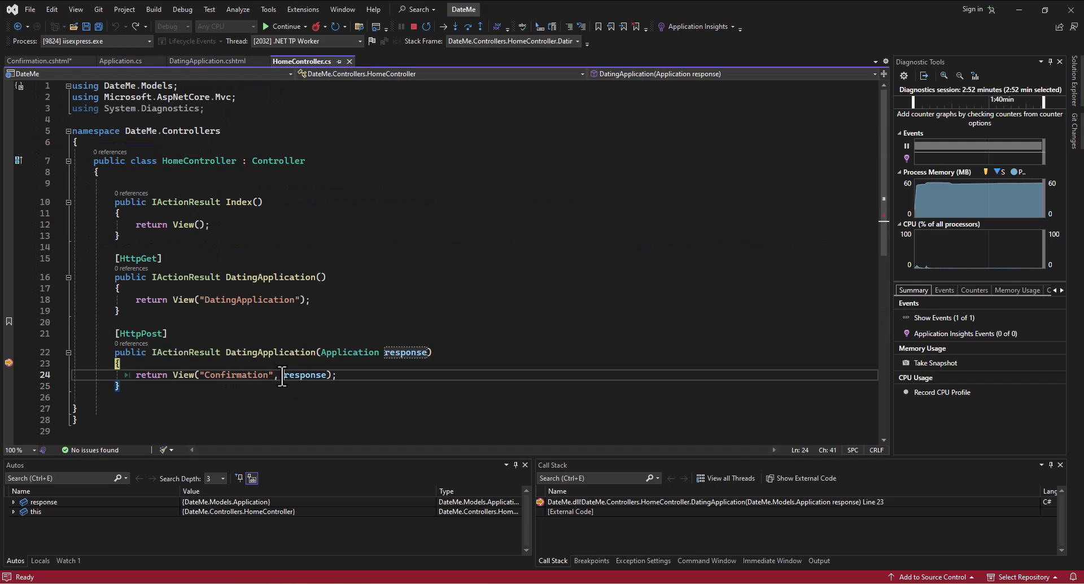
pyautogui.doubleClick(304, 375)
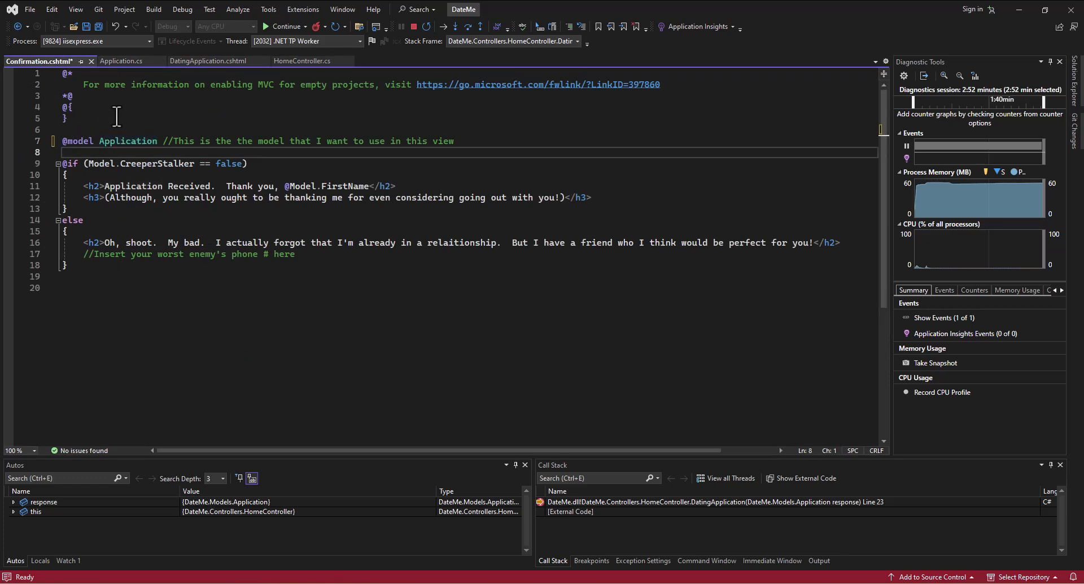
pyautogui.moveTo(62, 141); pyautogui.dragTo(157, 141)
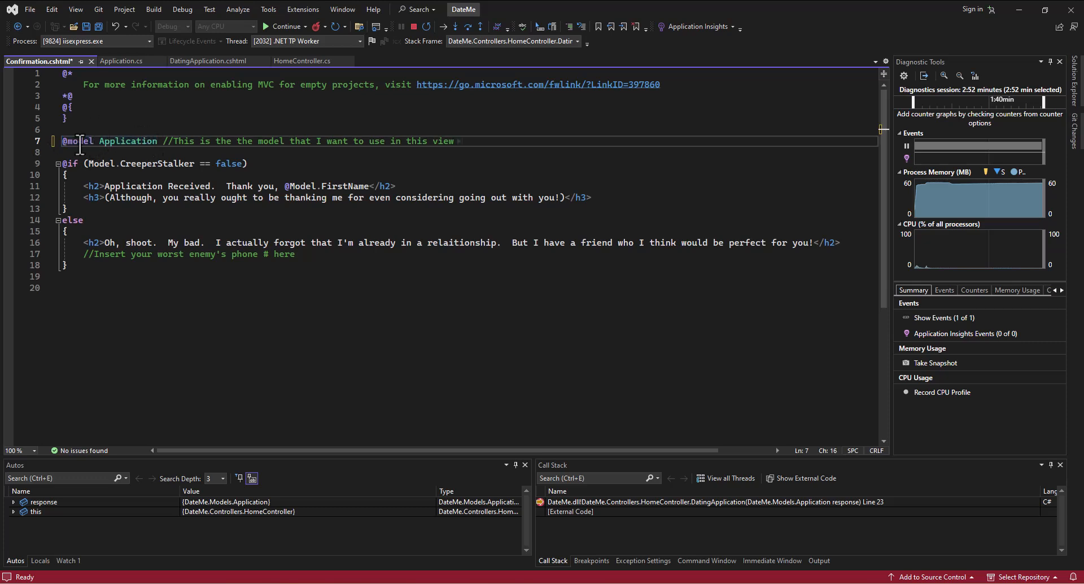
# - Set a breakpoint on line 9's Model.CreeperStalker check in Confirmation.cshtml
pyautogui.click(76, 141)
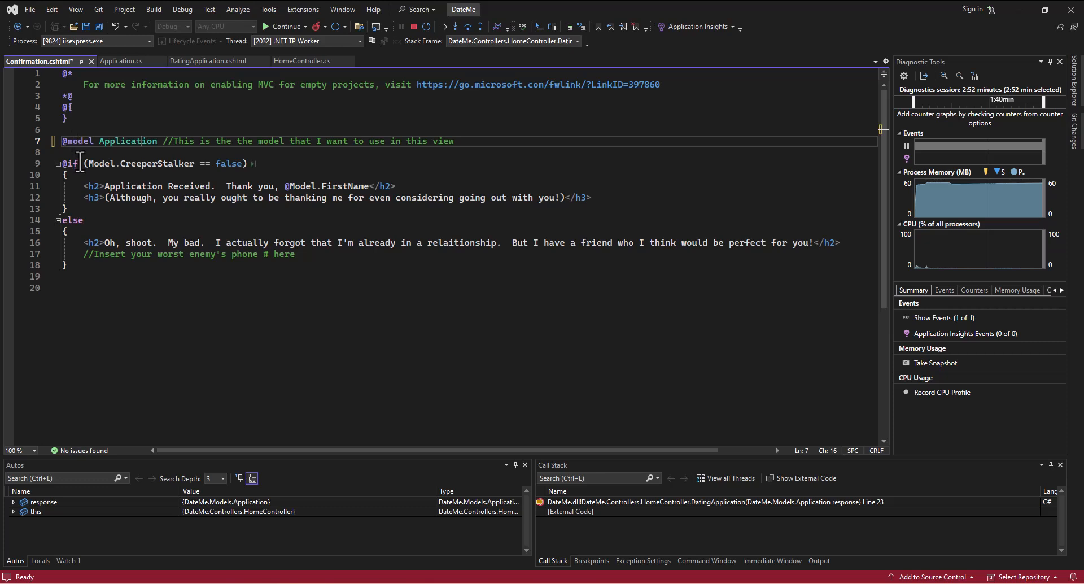
pyautogui.doubleClick(100, 164)
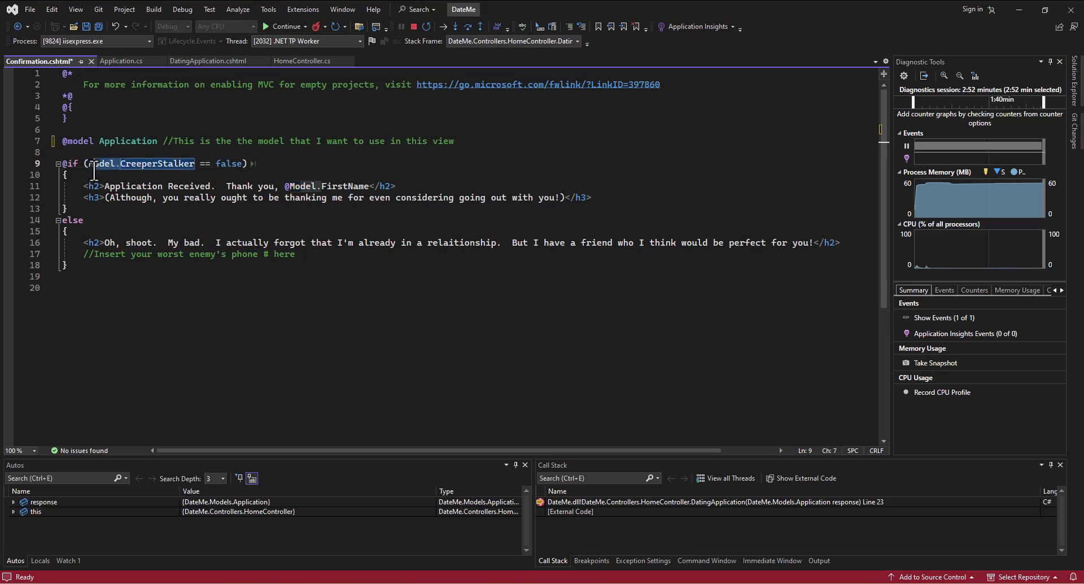
pyautogui.click(104, 163)
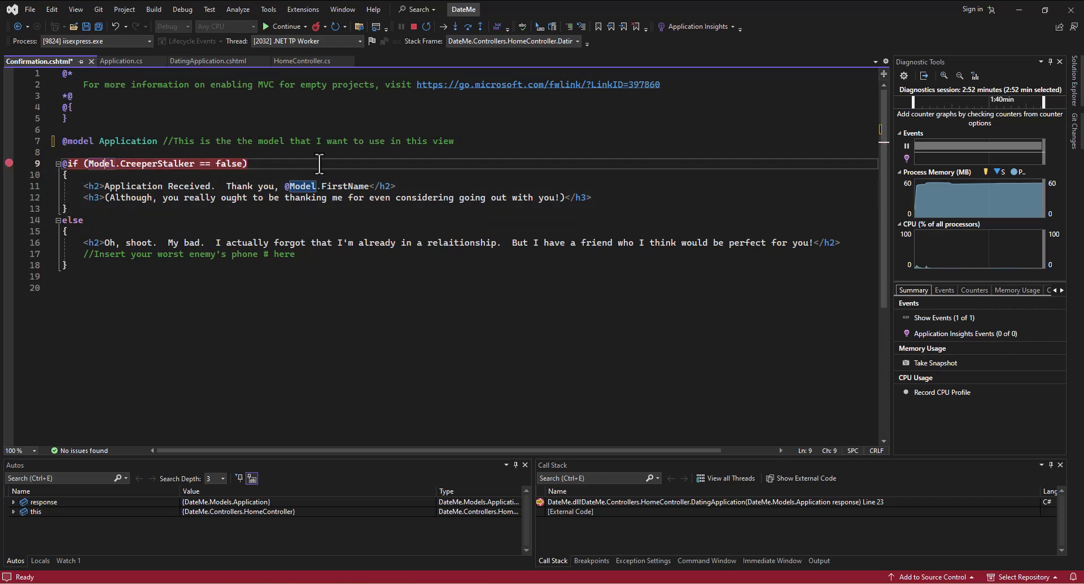
pyautogui.moveTo(371, 148)
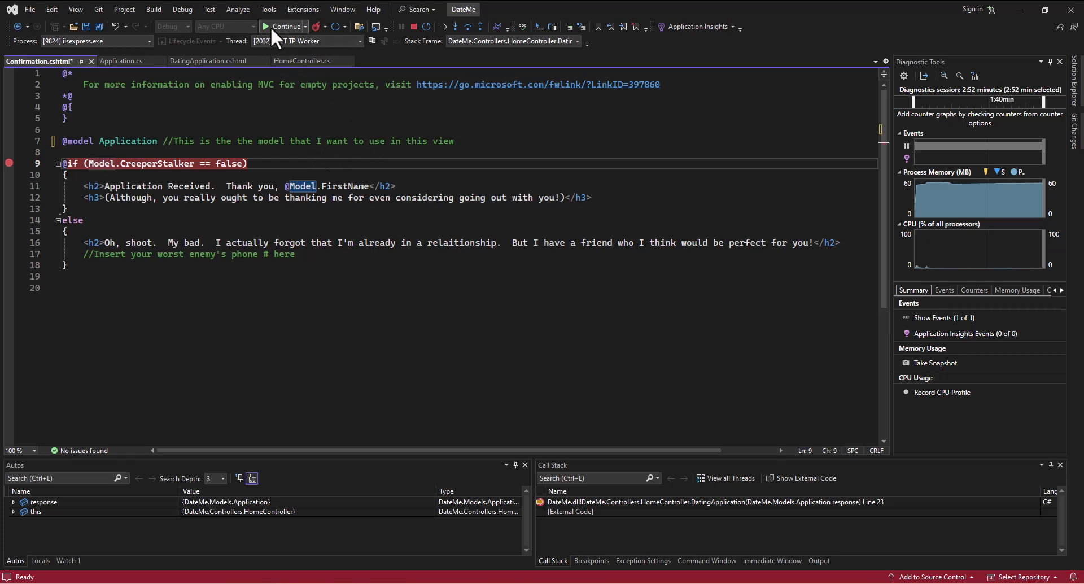
# - Continue execution past the POST action breakpoint so the app runs again
pyautogui.click(266, 27)
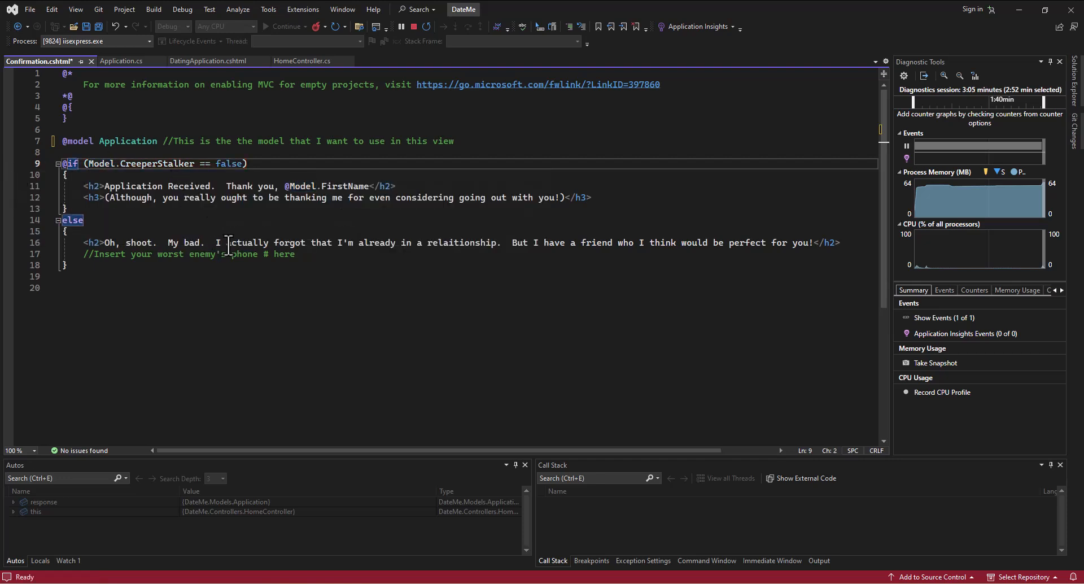
pyautogui.moveTo(95, 163)
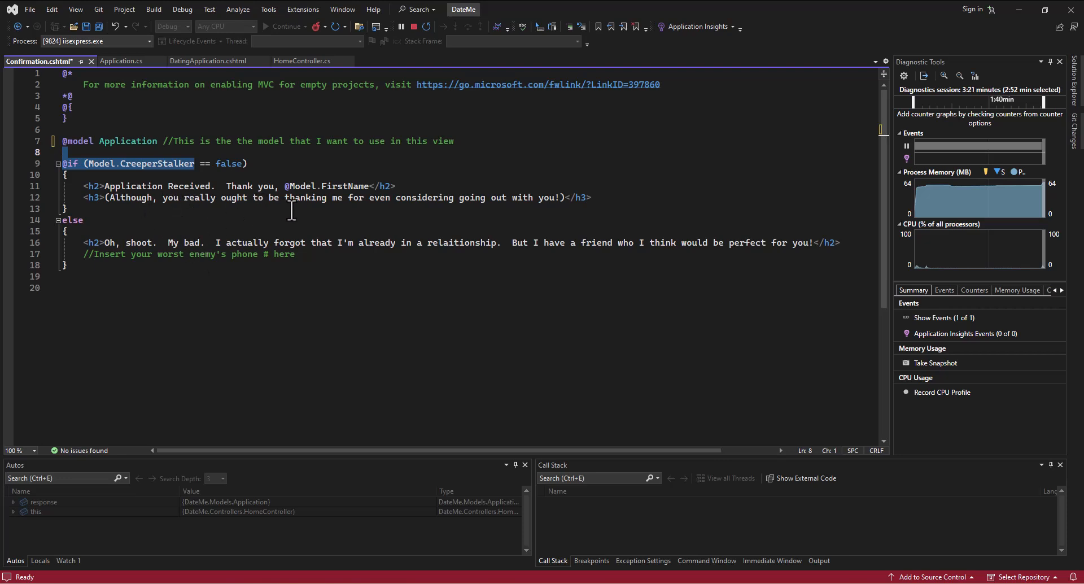
pyautogui.doubleClick(74, 141)
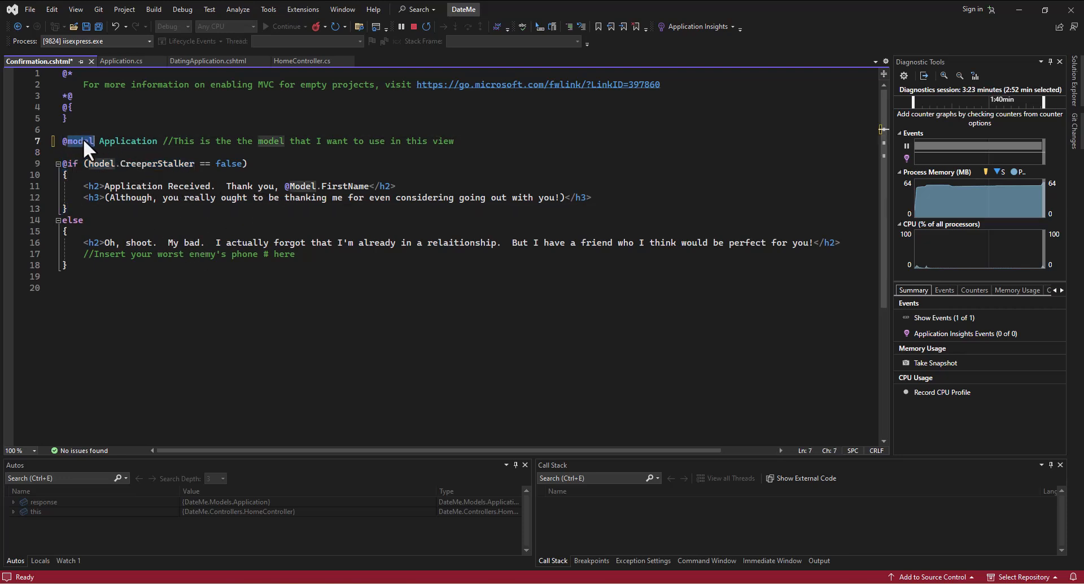
pyautogui.moveTo(128, 142)
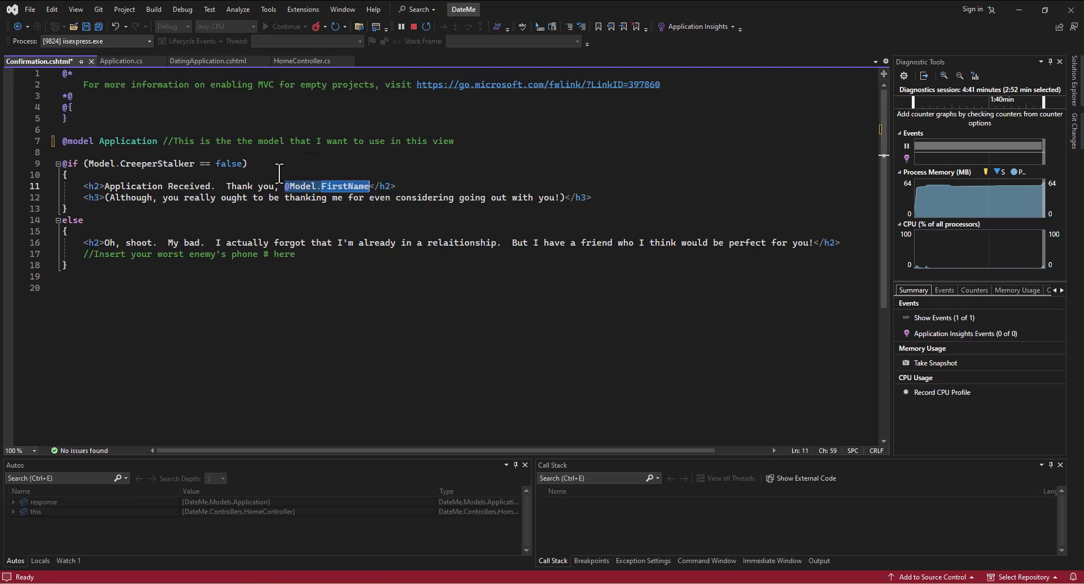
pyautogui.moveTo(165, 338)
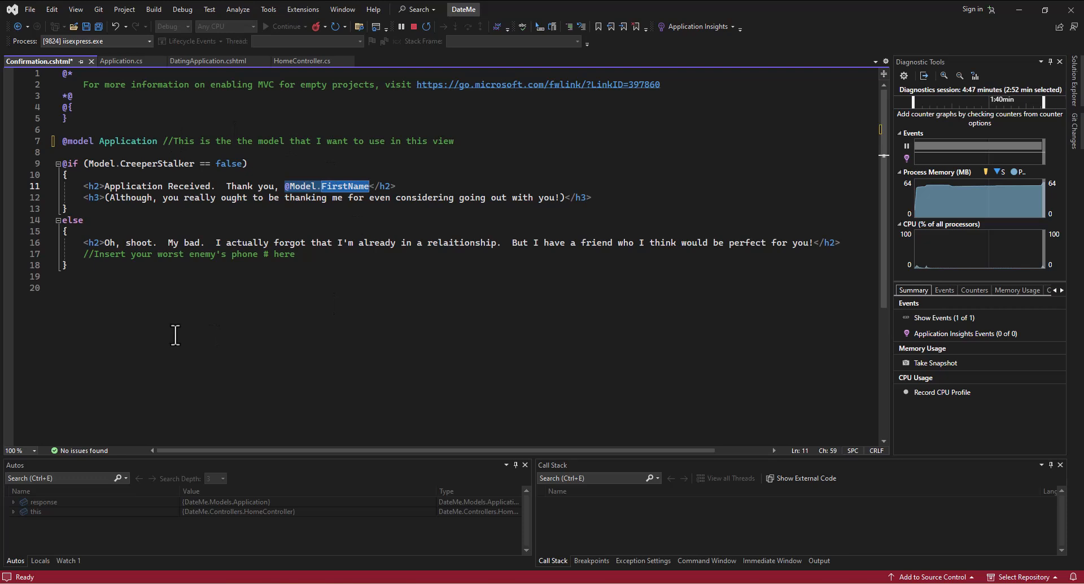
pyautogui.moveTo(209, 293)
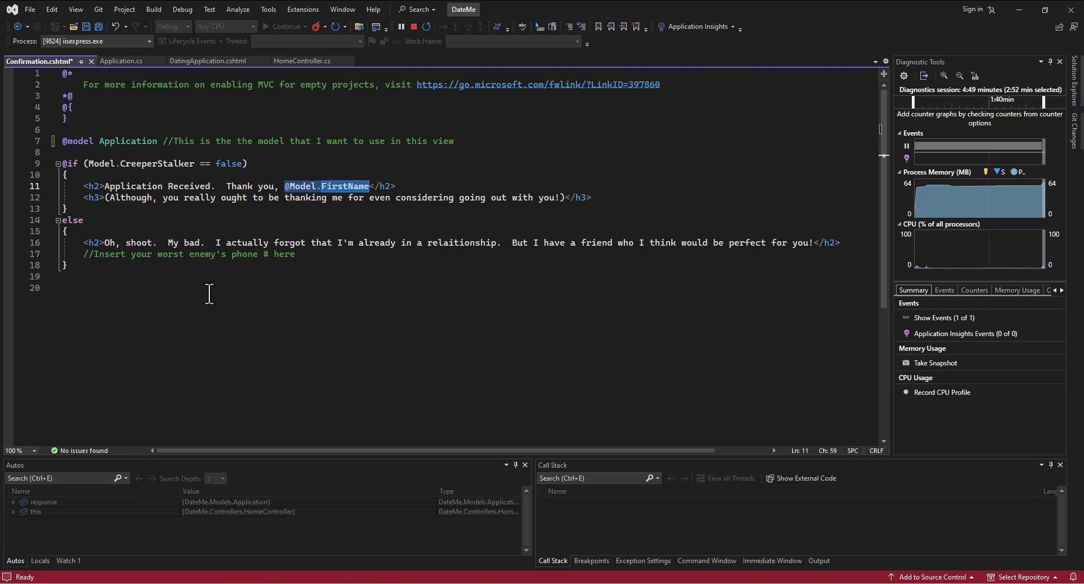